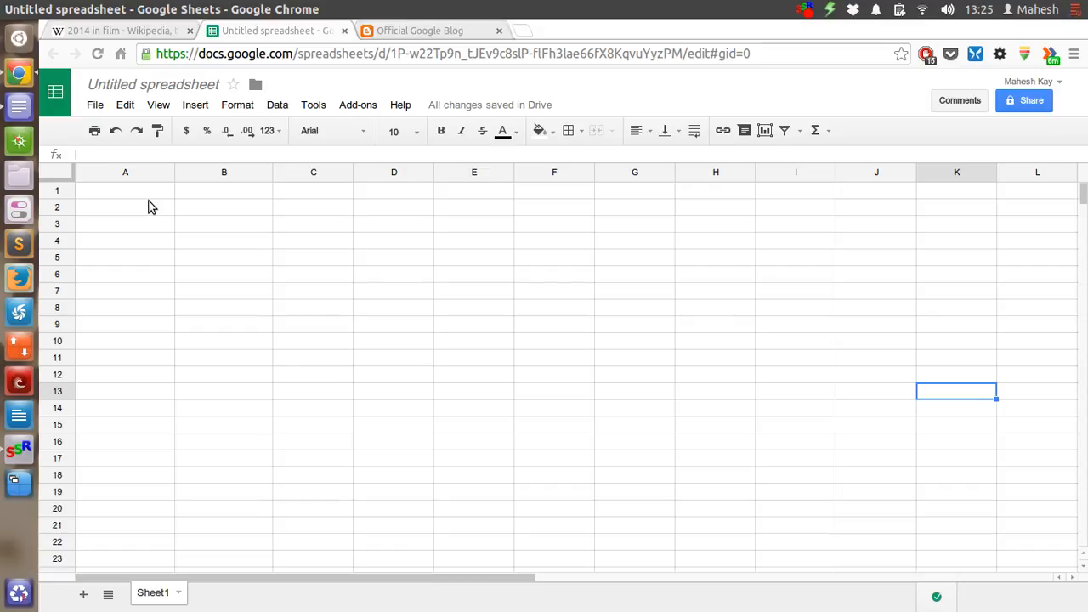
- Select cell A2, then view the Official Google Blog self-driving cars post in Chrome
{"action": "left_click", "coordinate": [125, 206]}
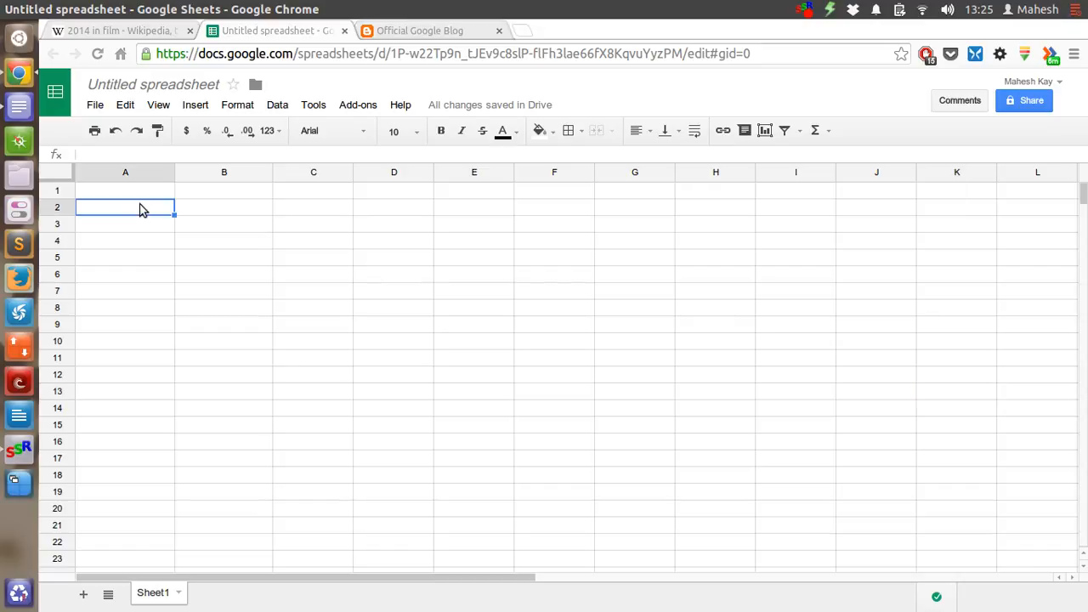
{"action": "left_click", "coordinate": [418, 31]}
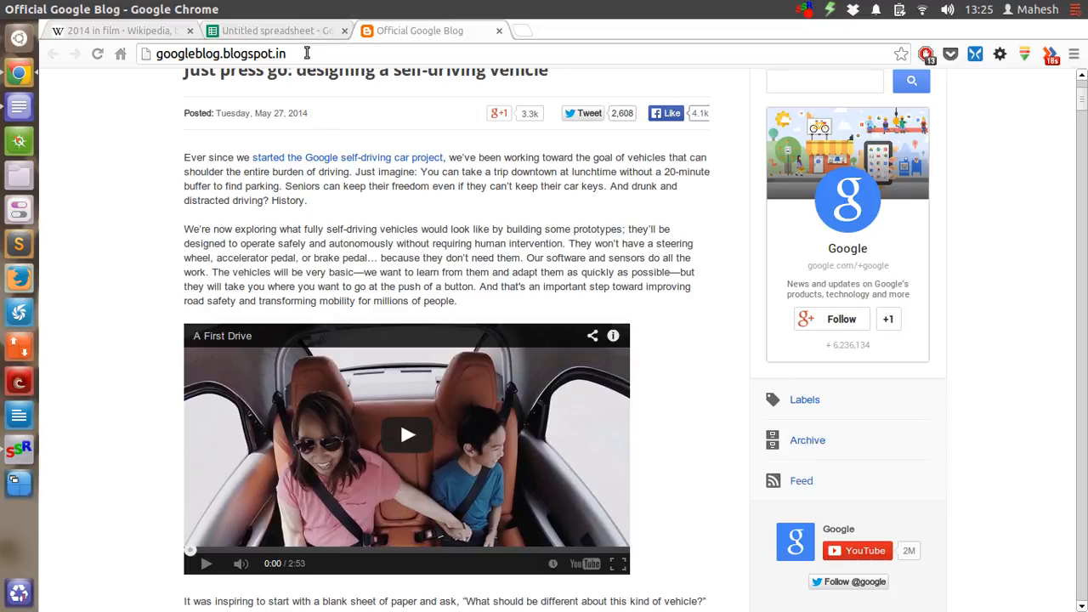
{"action": "mouse_move", "coordinate": [758, 382]}
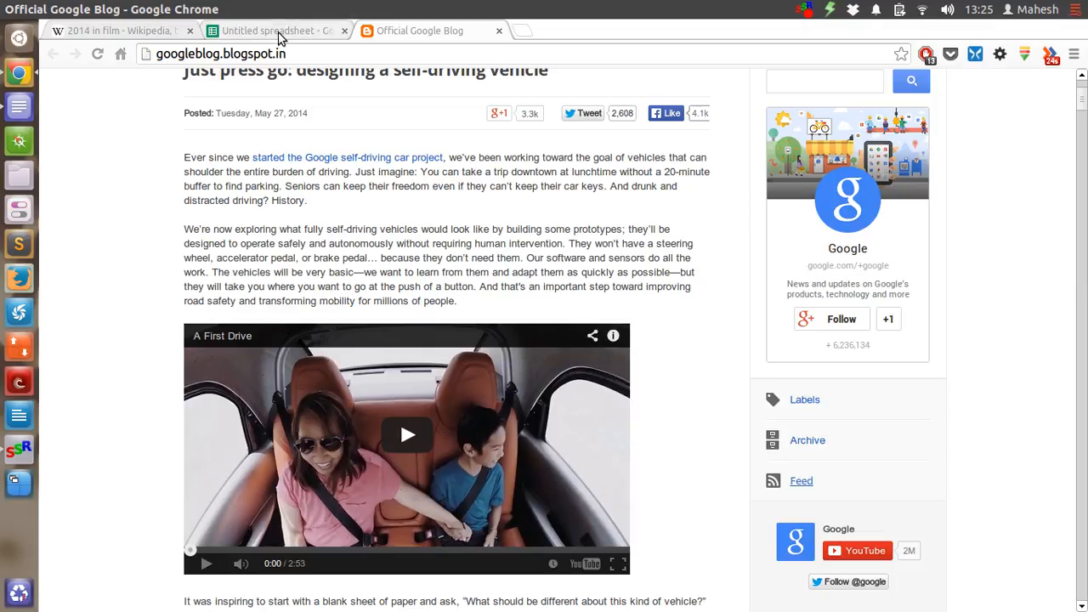
{"action": "left_click", "coordinate": [276, 31]}
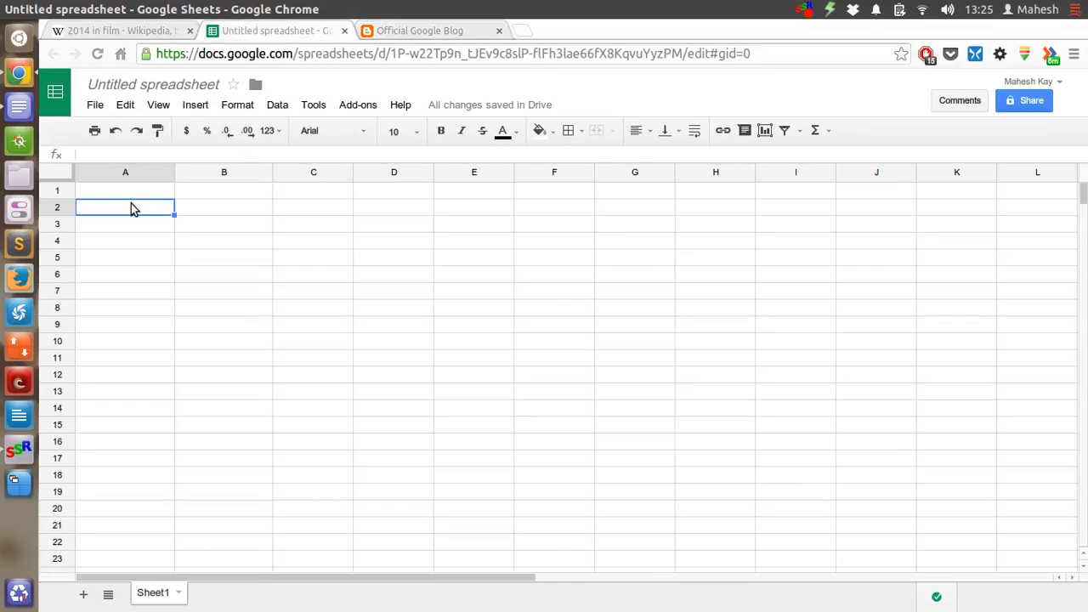
{"action": "type", "text": "http://googleblog.blogspot.com/atom.xml"}
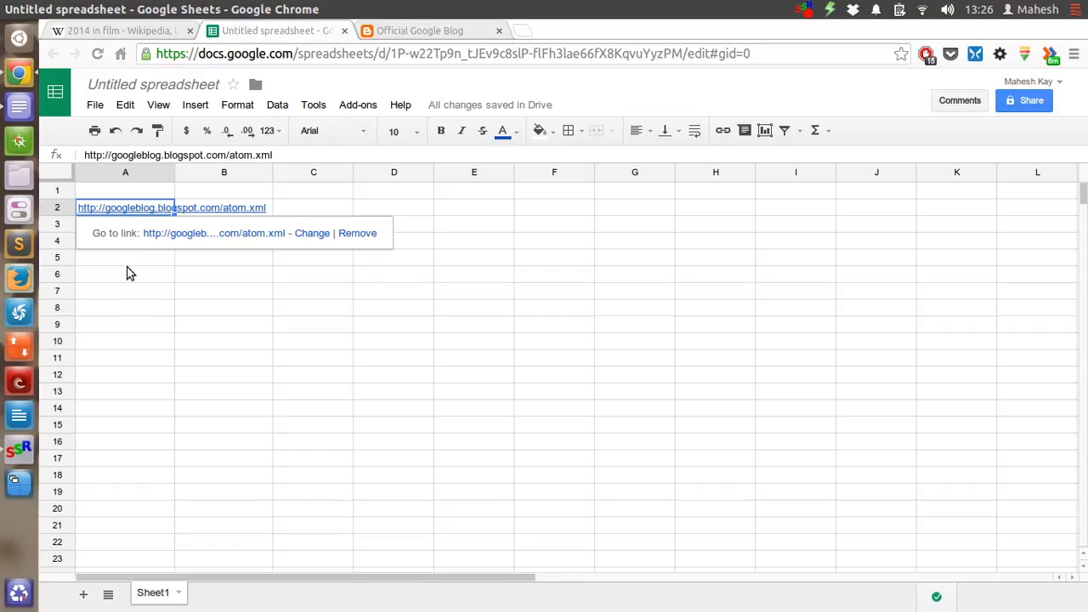
{"action": "left_click", "coordinate": [125, 224]}
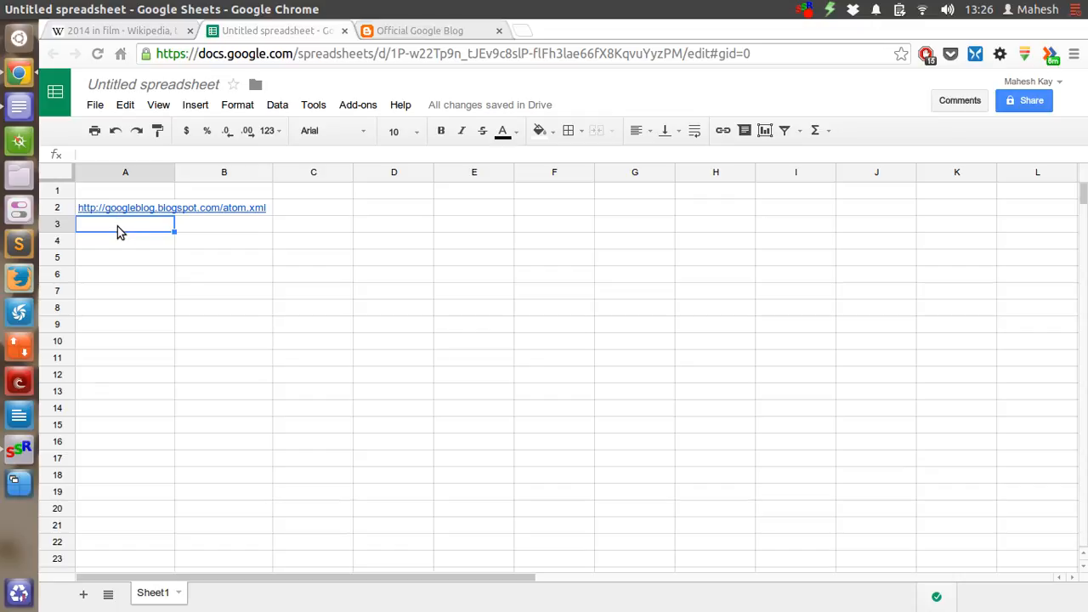
- Enter =IMPORTFEED(A2,"Item content",FALSE,10) in A3, which returns #VALUE!
{"action": "type", "text": "="}
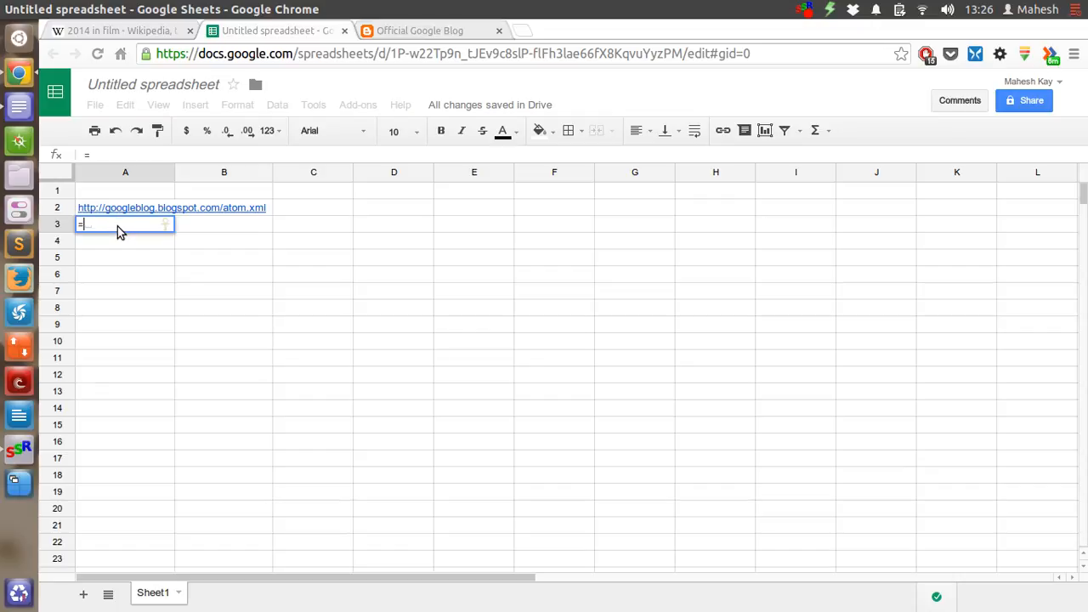
{"action": "type", "text": "impor"}
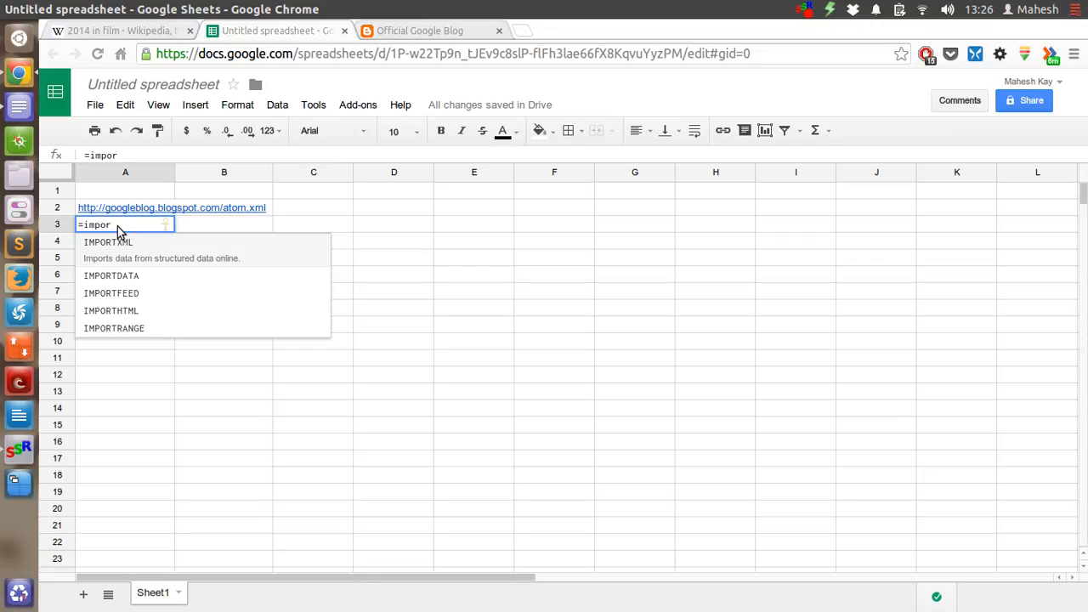
{"action": "type", "text": "t"}
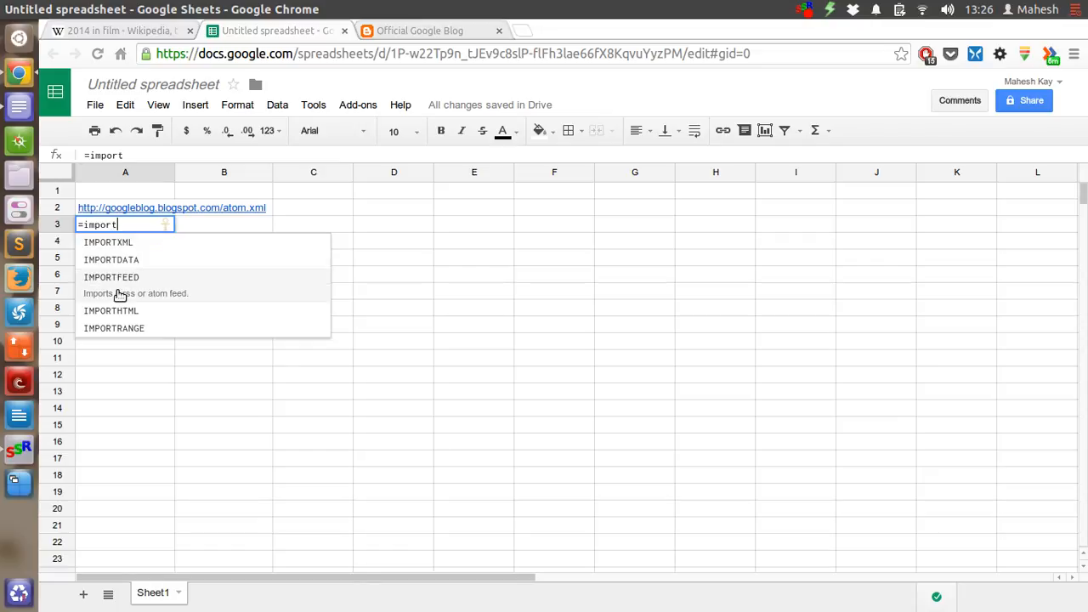
{"action": "left_click", "coordinate": [111, 277]}
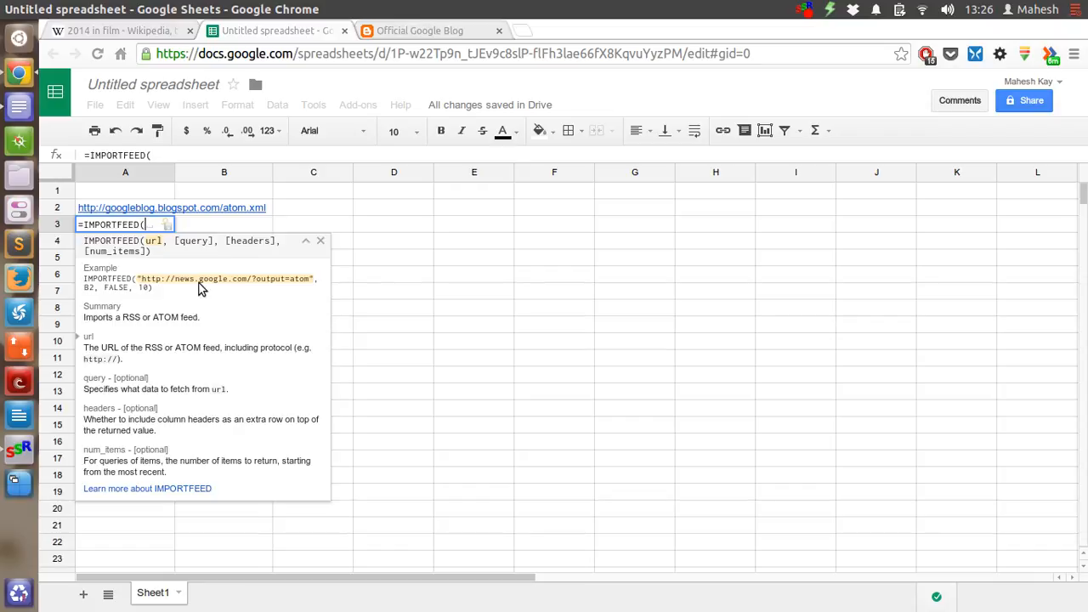
{"action": "type", "text": "a1"}
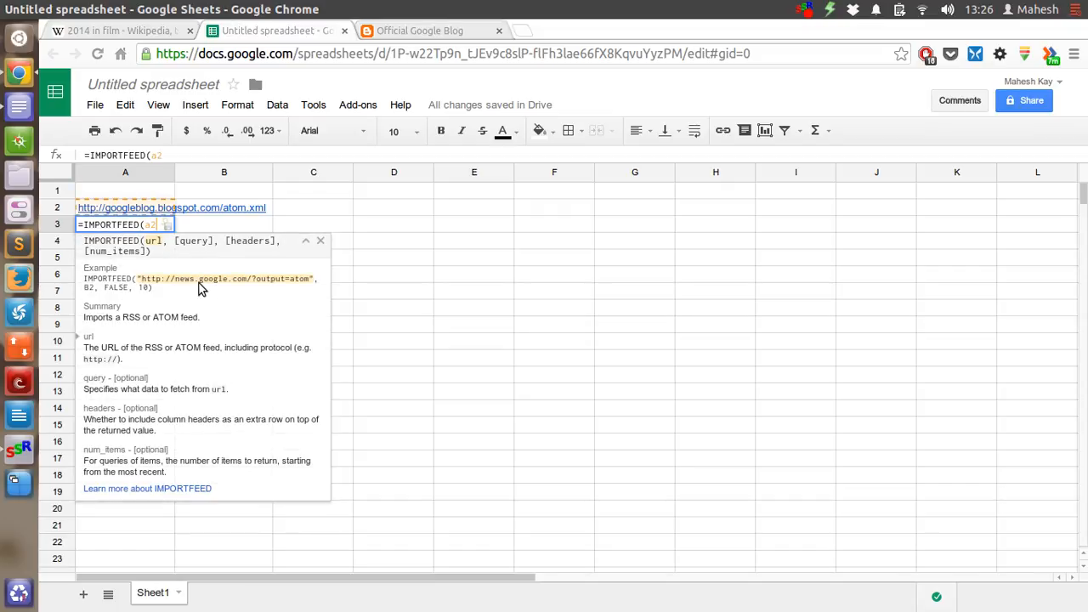
{"action": "type", "text": ","}
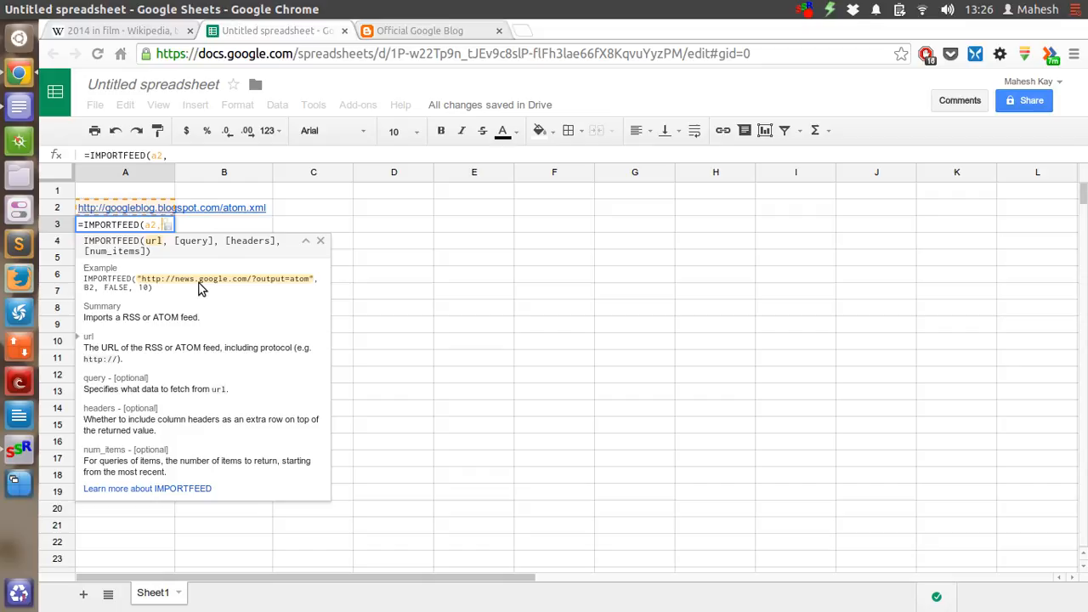
{"action": "type", "text": "\""}
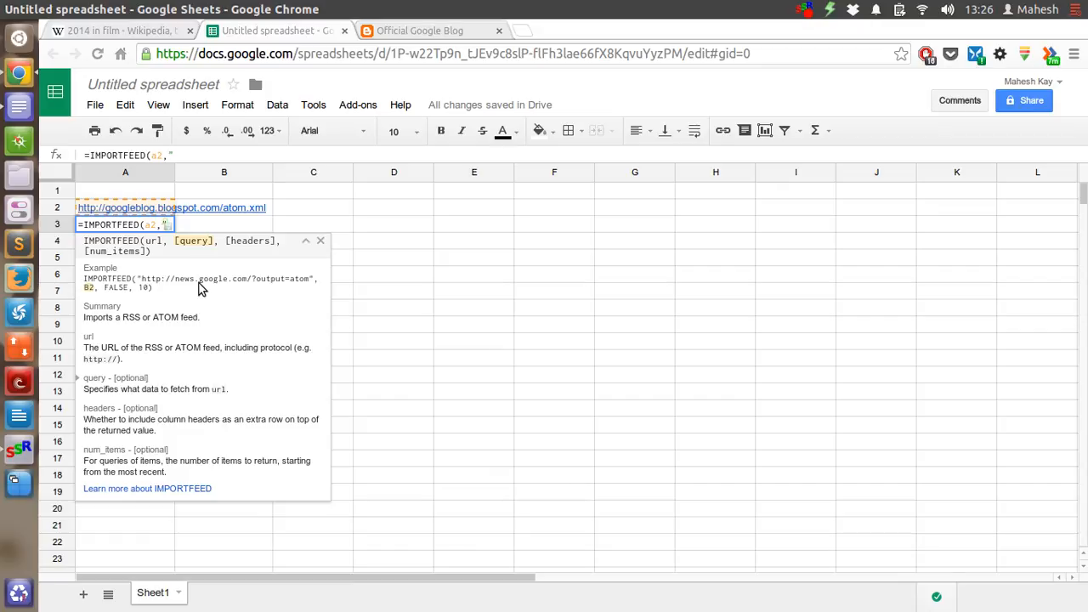
{"action": "type", "text": "I"}
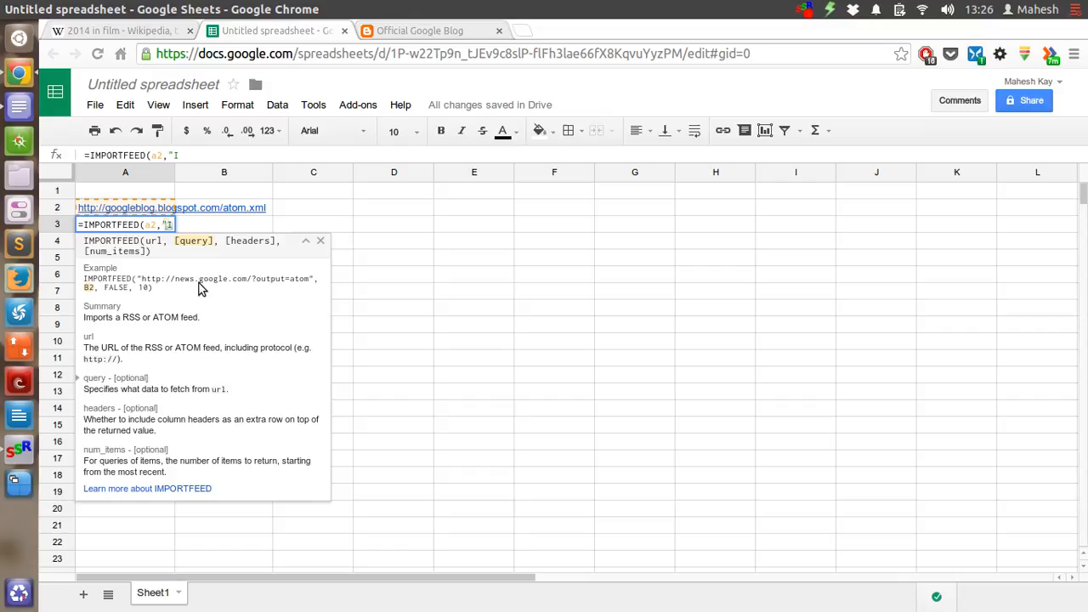
{"action": "type", "text": "tem content\",FALSE"}
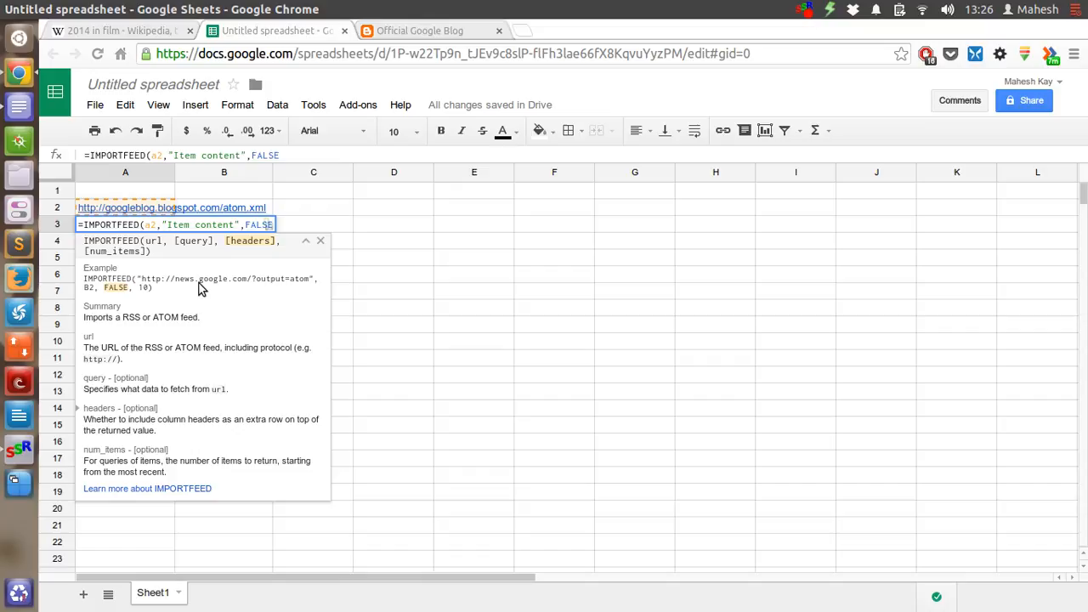
{"action": "type", "text": ","}
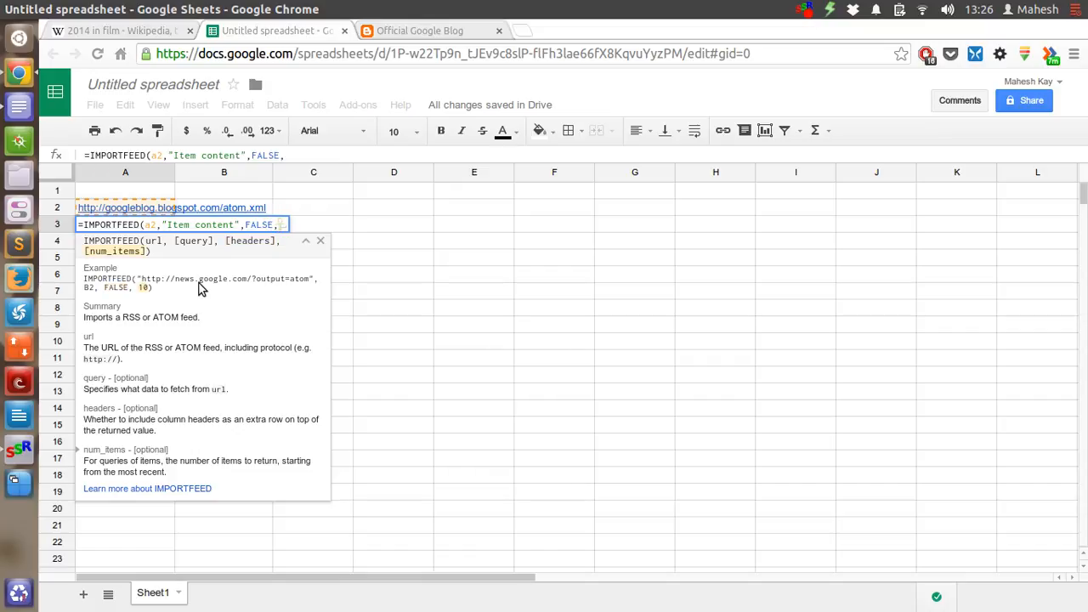
{"action": "type", "text": "10"}
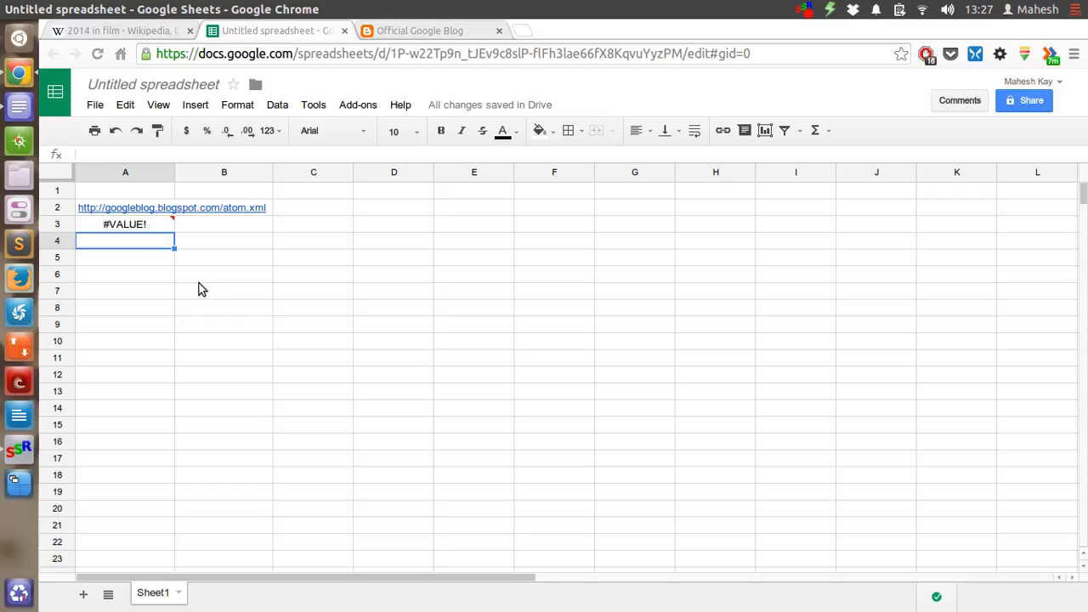
{"action": "mouse_move", "coordinate": [133, 232]}
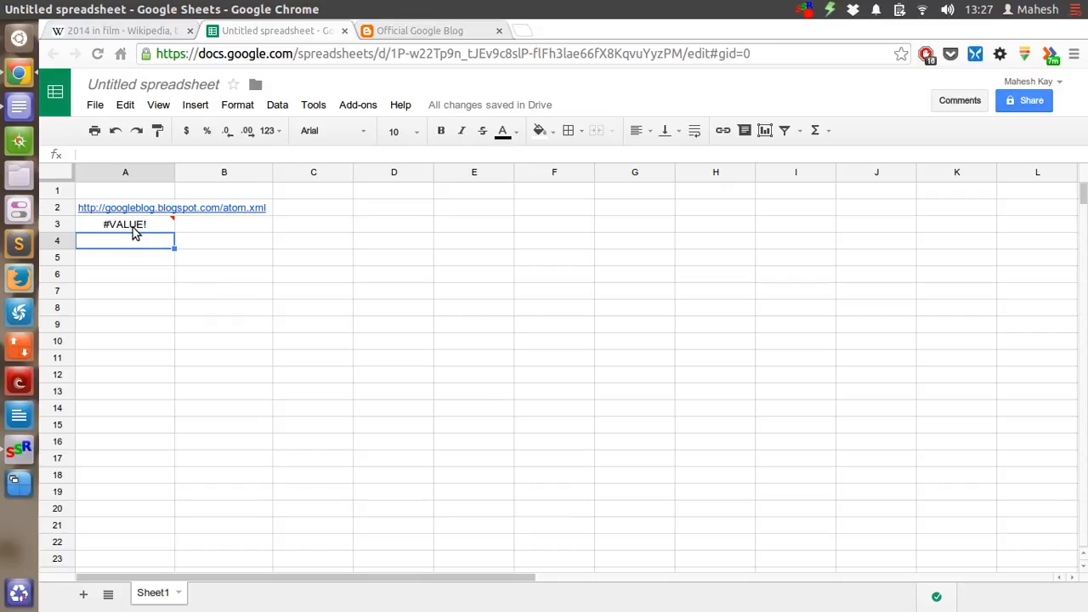
- Read A3's #VALUE! tooltip listing valid queries, then reopen the formula for editing
{"action": "left_click", "coordinate": [125, 224]}
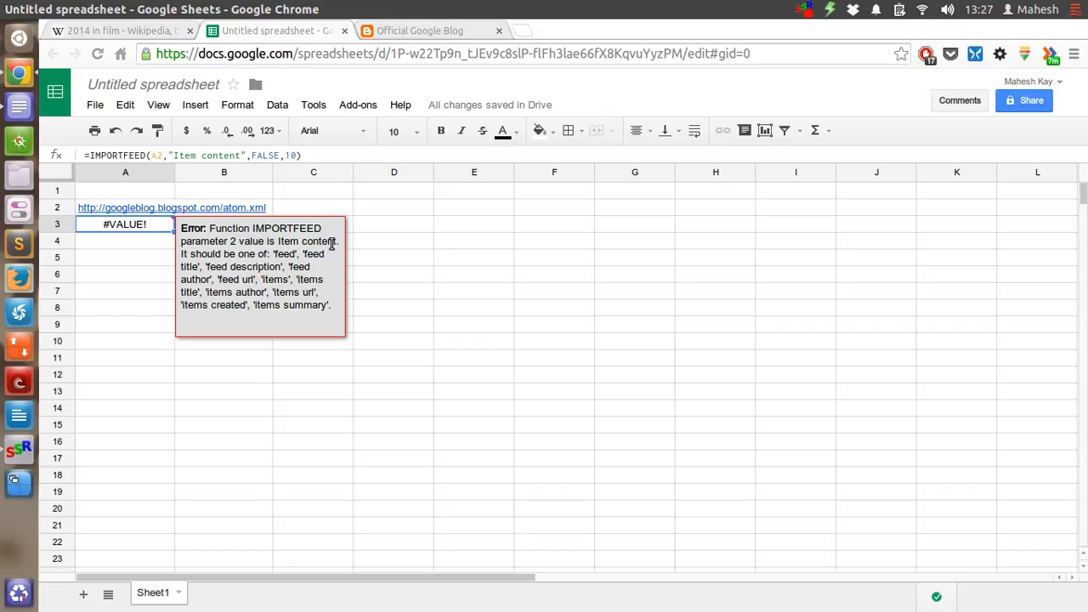
{"action": "mouse_move", "coordinate": [311, 251]}
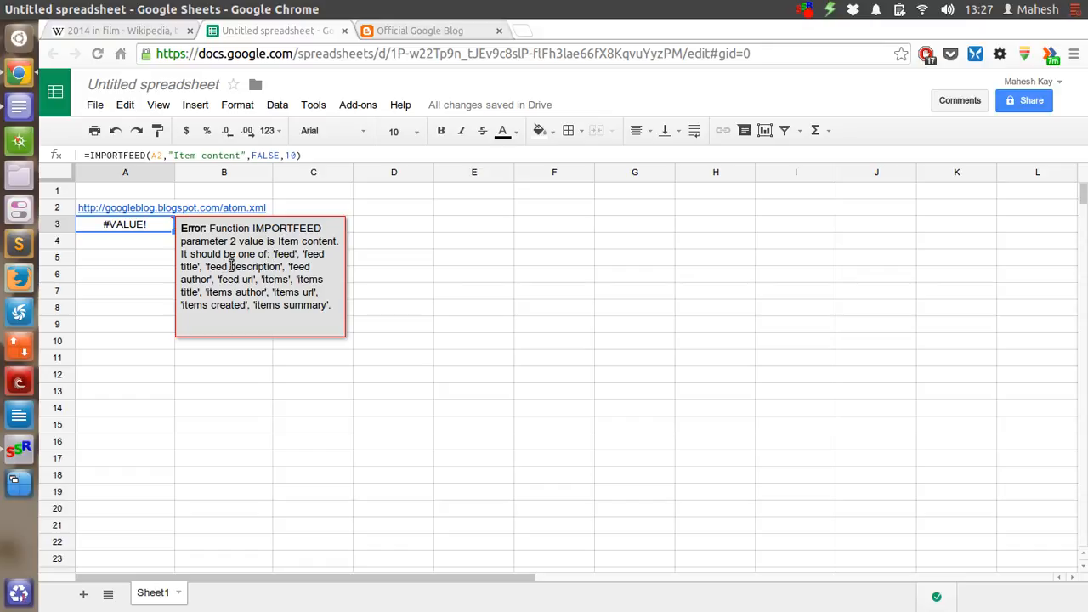
{"action": "mouse_move", "coordinate": [257, 271]}
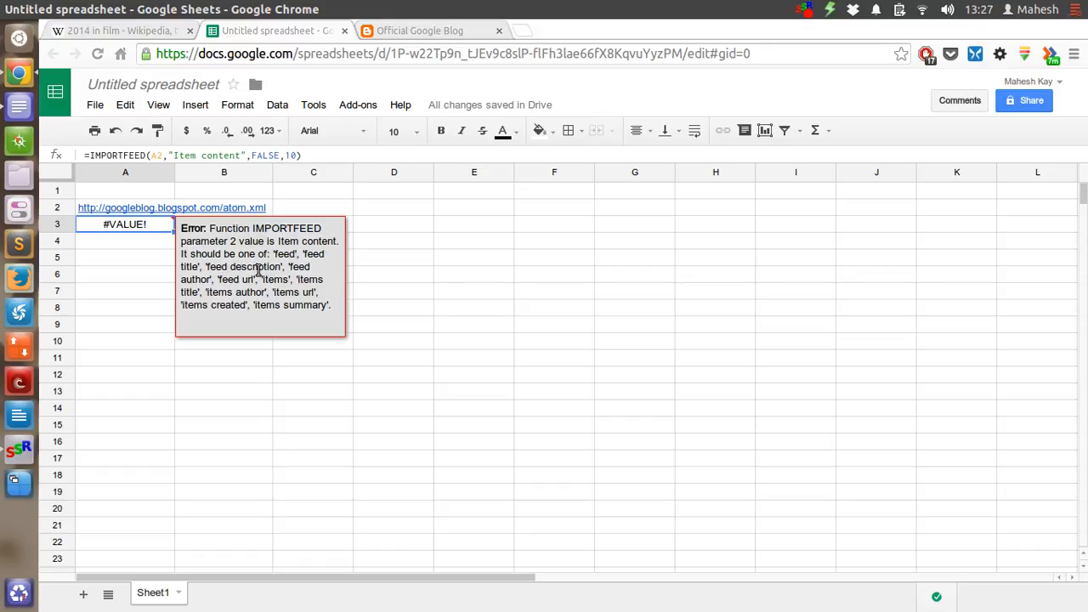
{"action": "mouse_move", "coordinate": [309, 300]}
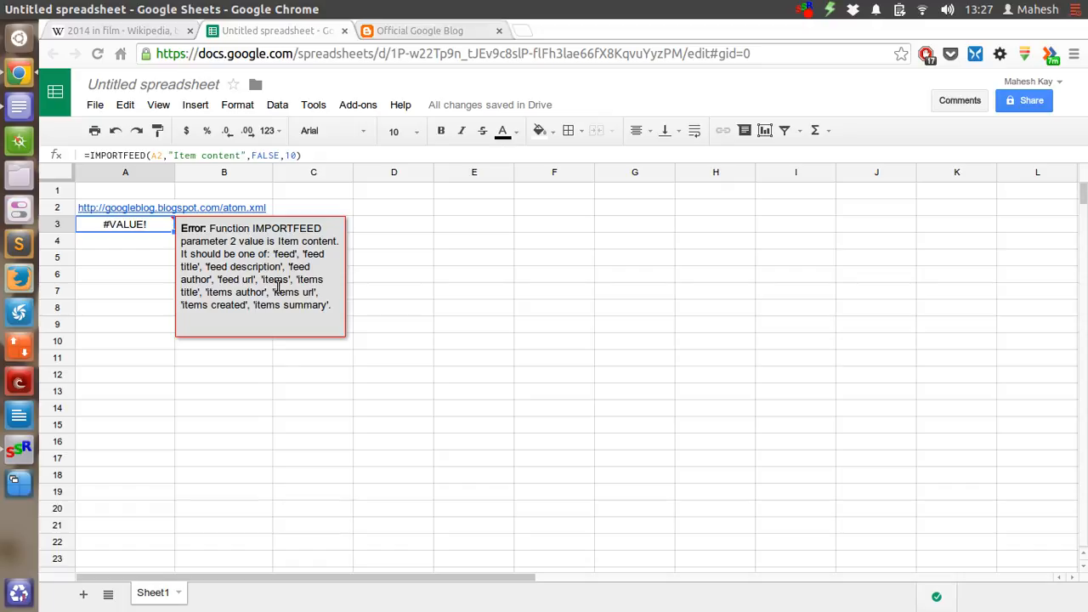
{"action": "mouse_move", "coordinate": [156, 234]}
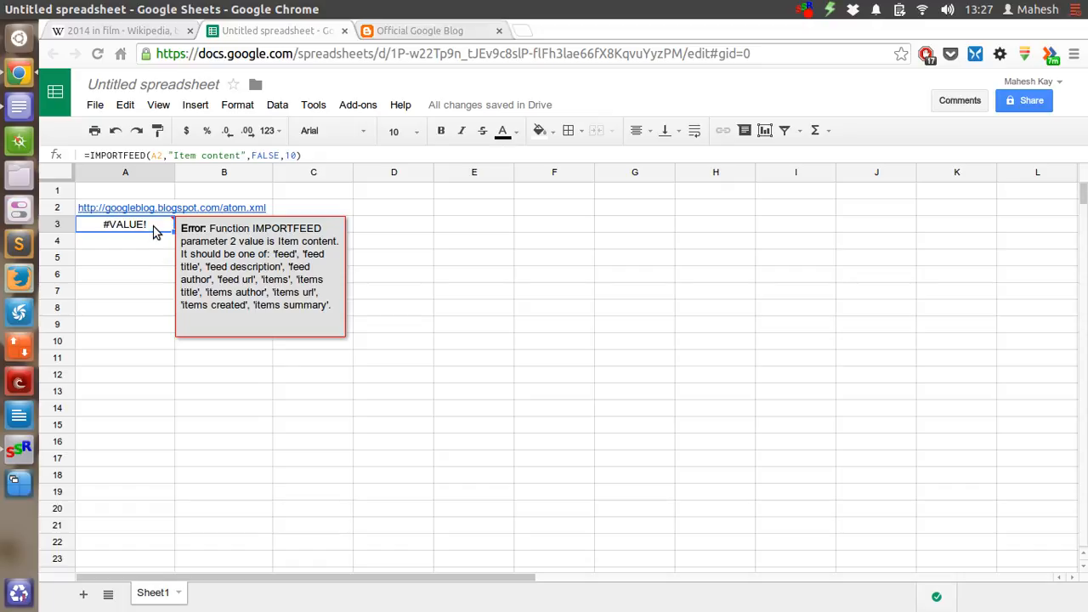
{"action": "double_click", "coordinate": [125, 224]}
{"action": "type", "text": "i"}
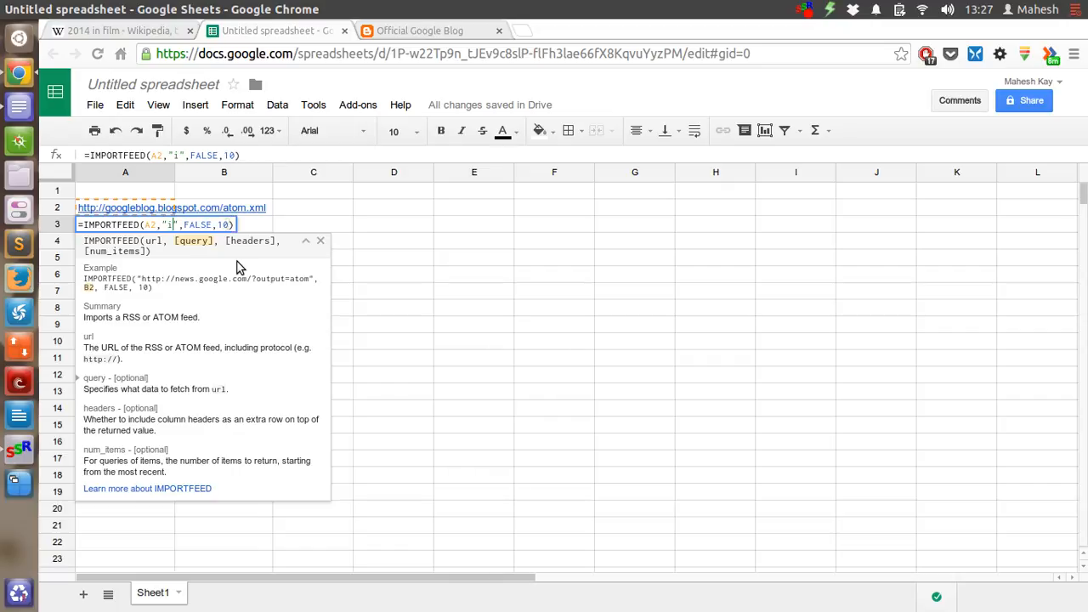
- Complete the query as "items" so blog post titles and text fill row 3
{"action": "type", "text": "tems"}
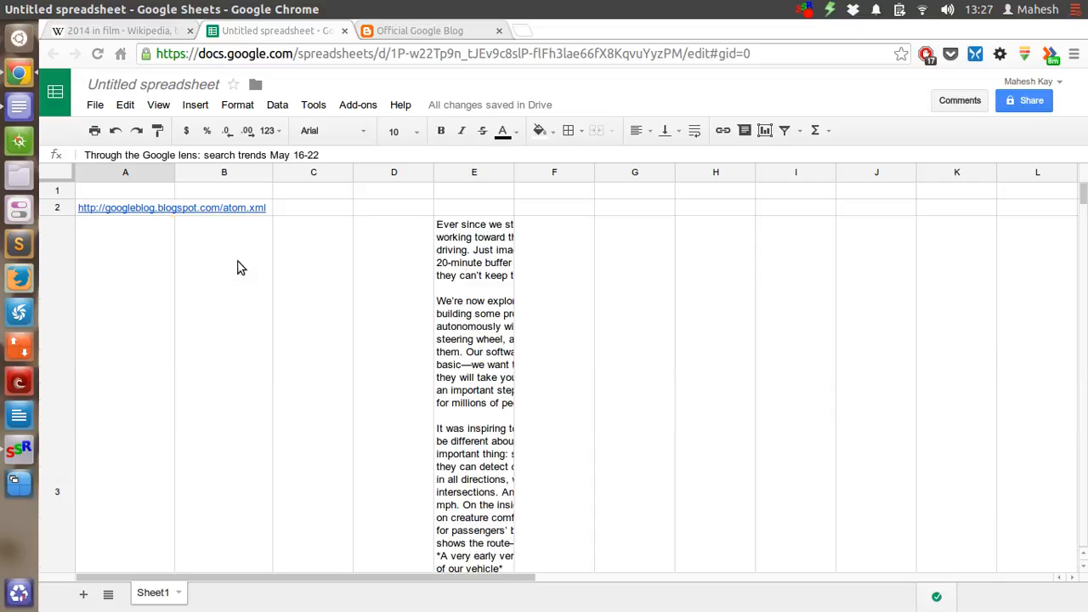
{"action": "mouse_move", "coordinate": [282, 372]}
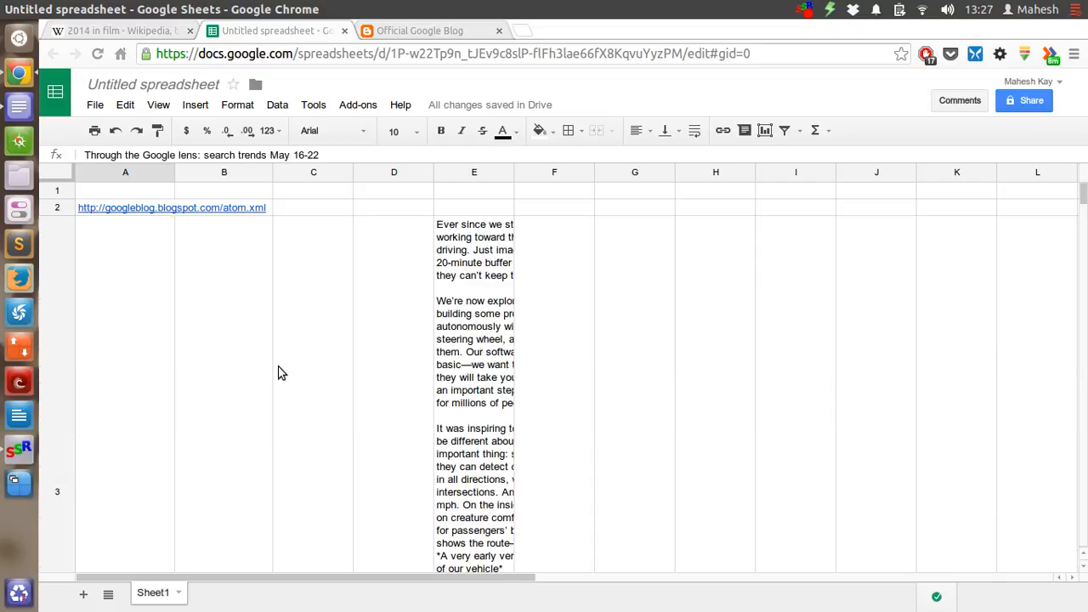
{"action": "mouse_move", "coordinate": [515, 171]}
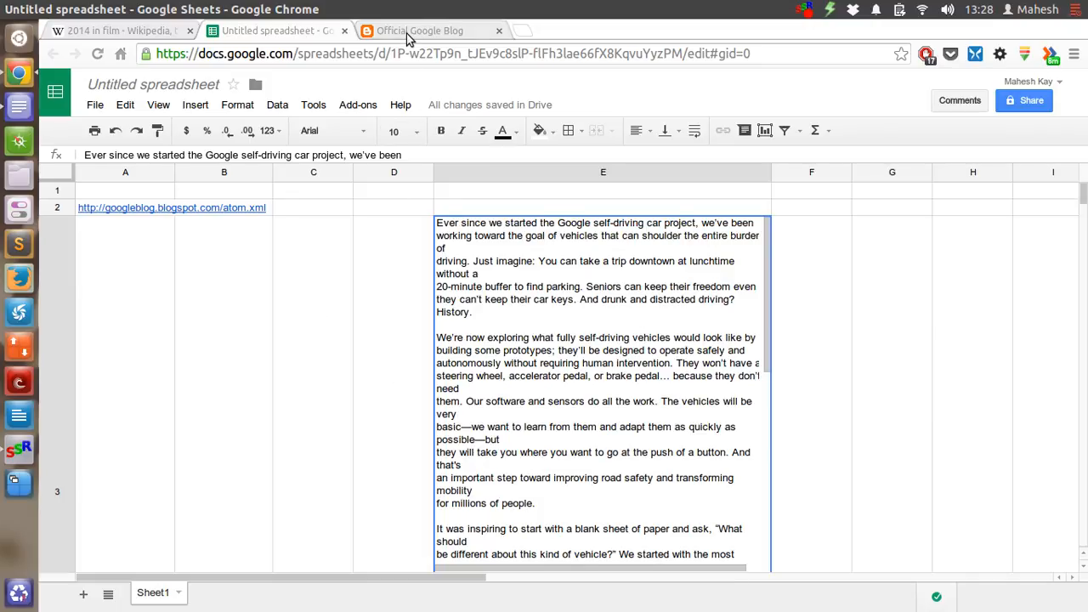
- Scroll through the imported article text and clear the old feed data from the sheet
{"action": "left_click", "coordinate": [417, 31]}
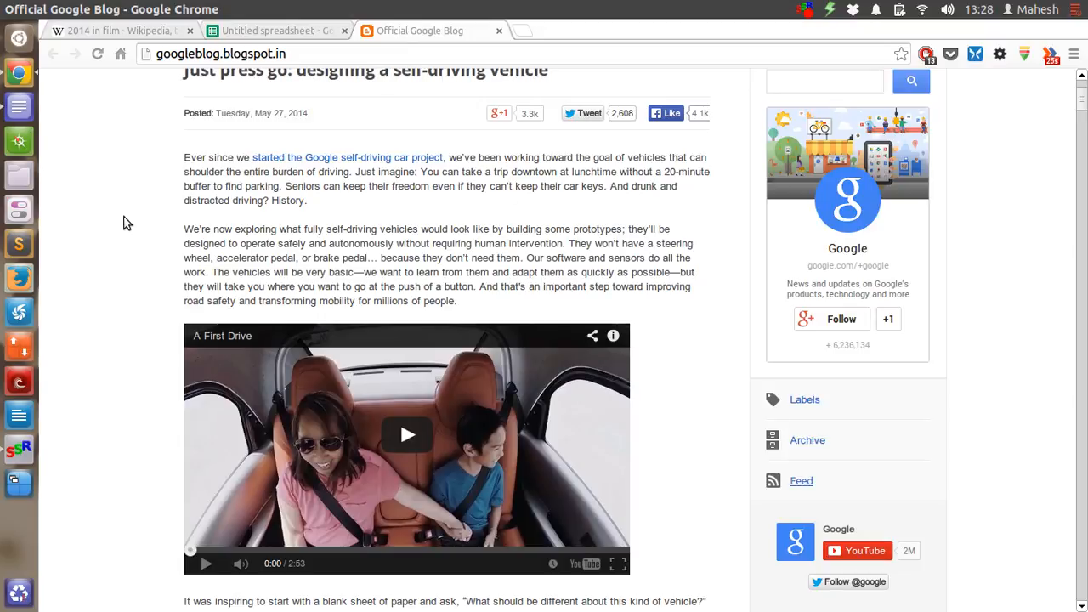
{"action": "scroll", "scroll_direction": "down", "scroll_amount": 3}
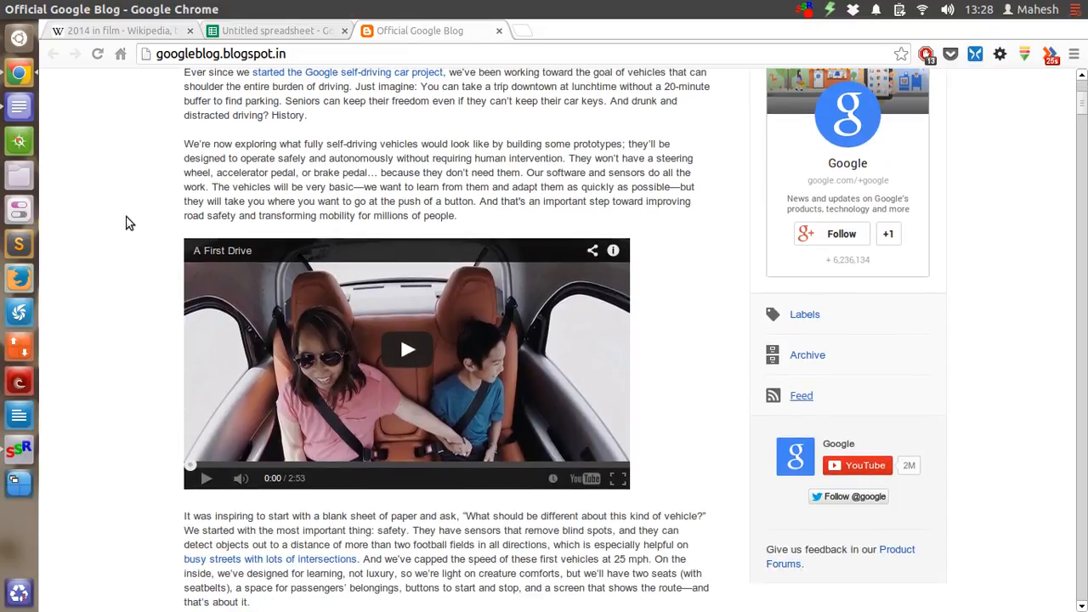
{"action": "left_click", "coordinate": [272, 31]}
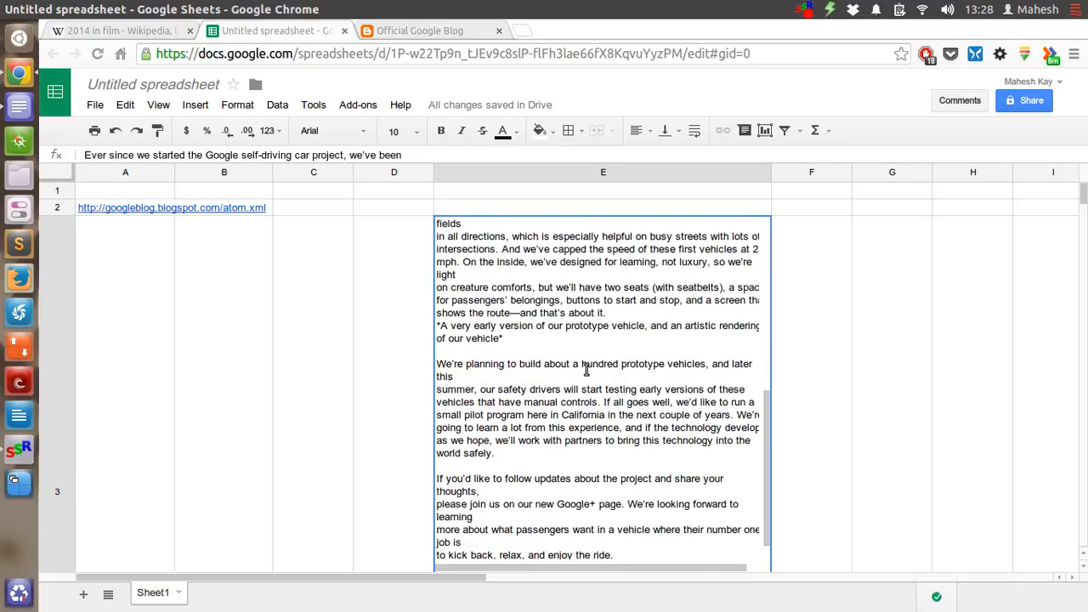
{"action": "scroll", "scroll_direction": "down", "scroll_amount": 3}
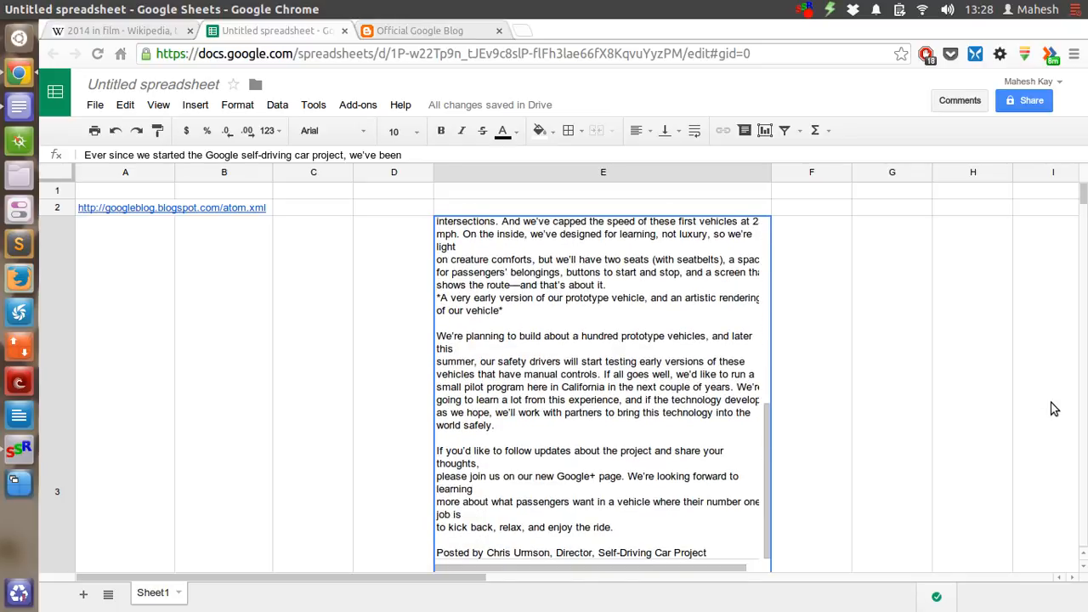
{"action": "scroll", "scroll_direction": "down", "scroll_amount": 3}
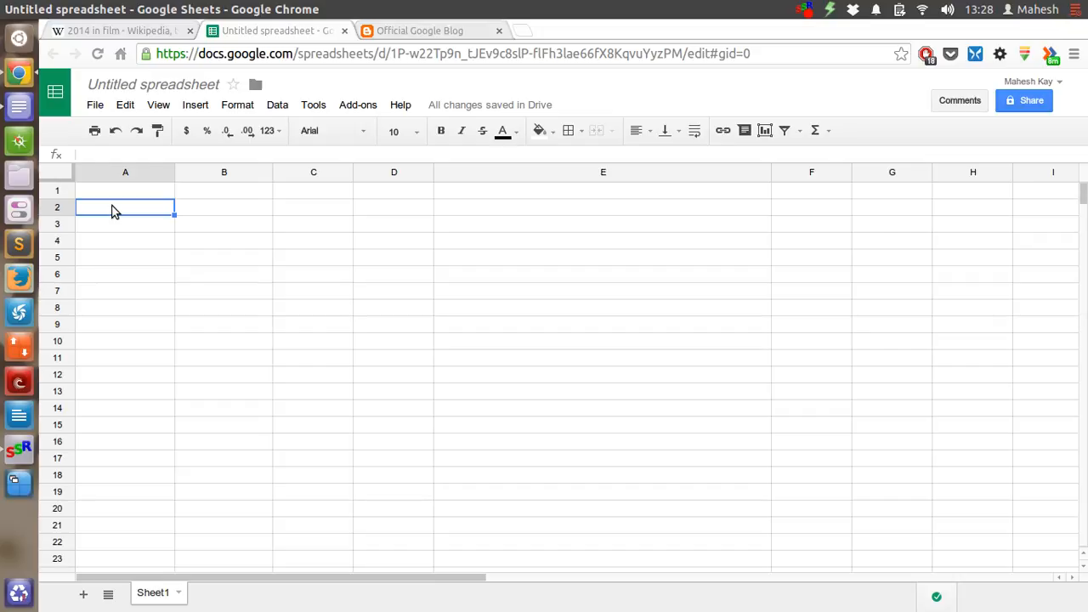
{"action": "type", "text": "="}
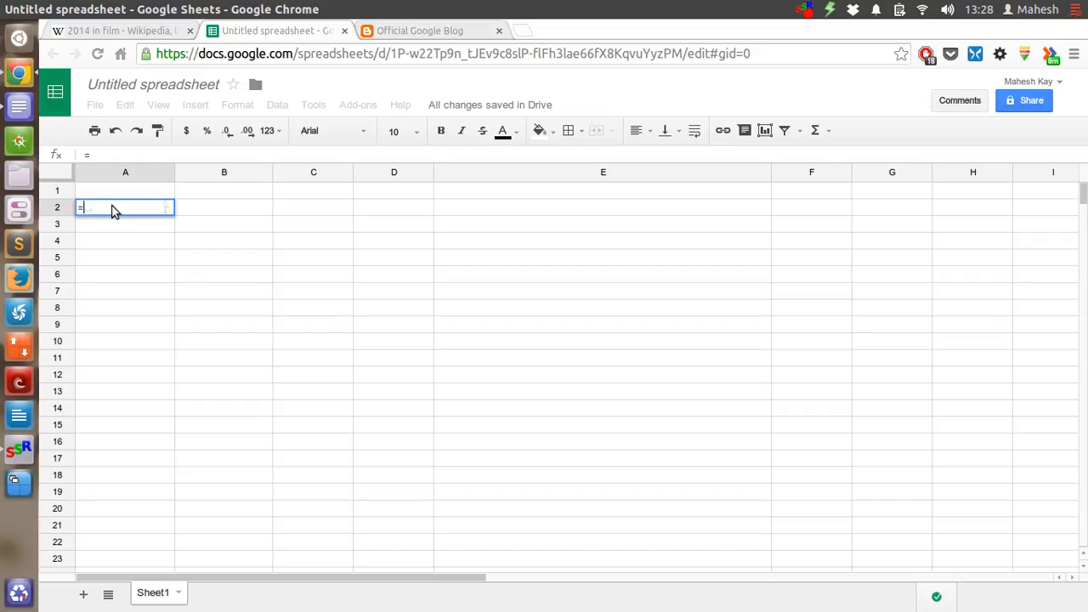
{"action": "type", "text": "import"}
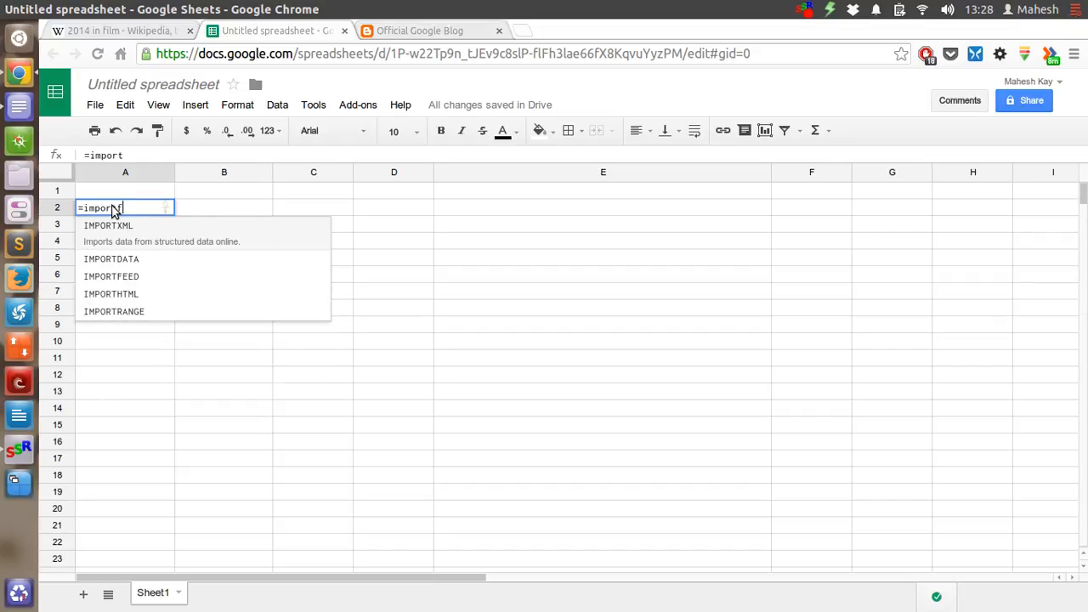
{"action": "type", "text": "feed"}
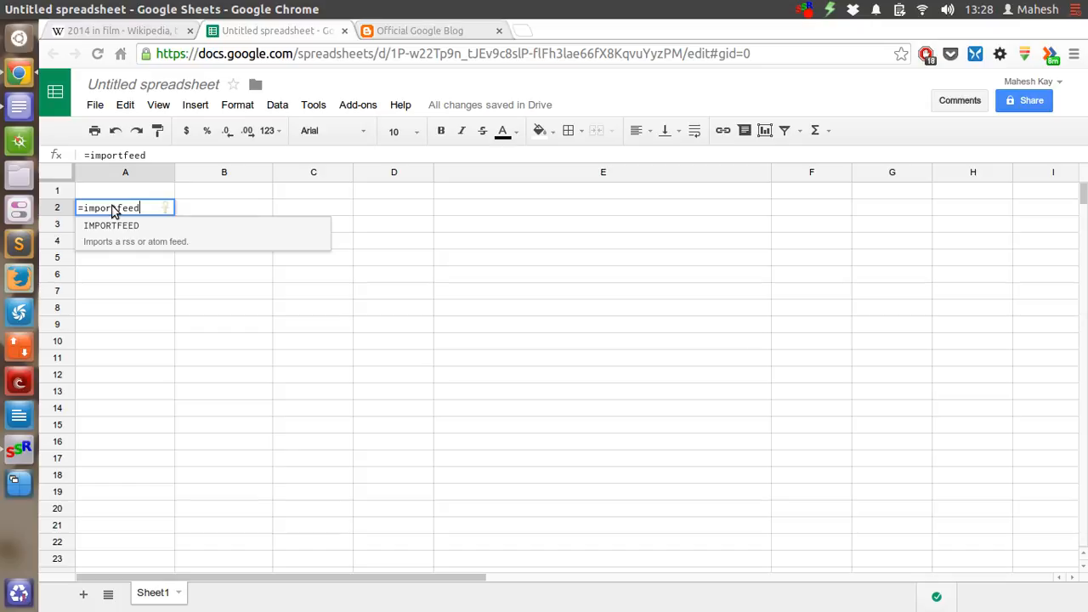
{"action": "type", "text": "("}
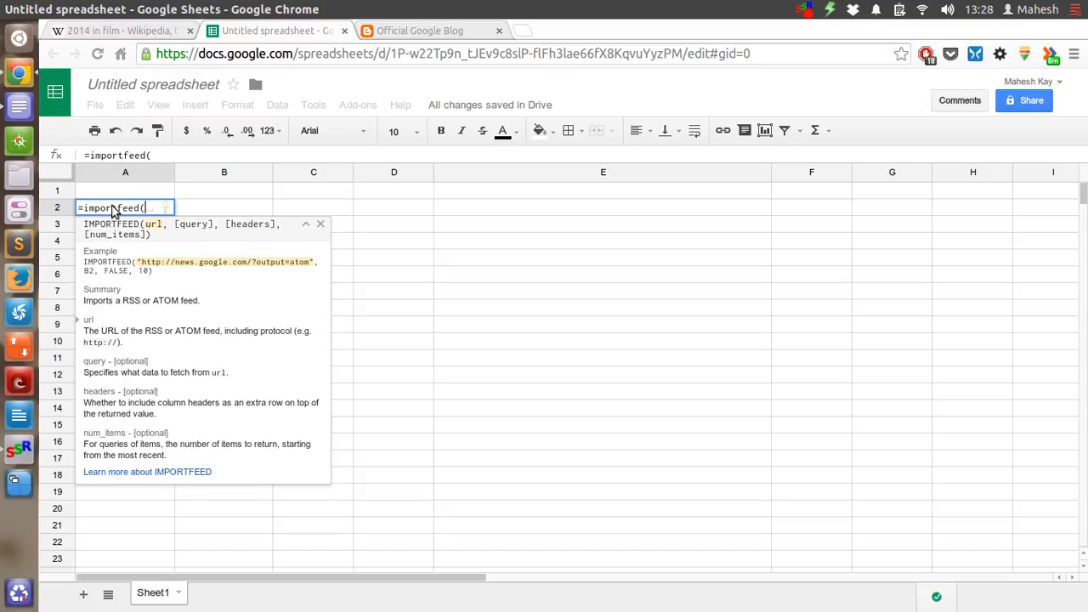
{"action": "type", "text": "\"http://onec"}
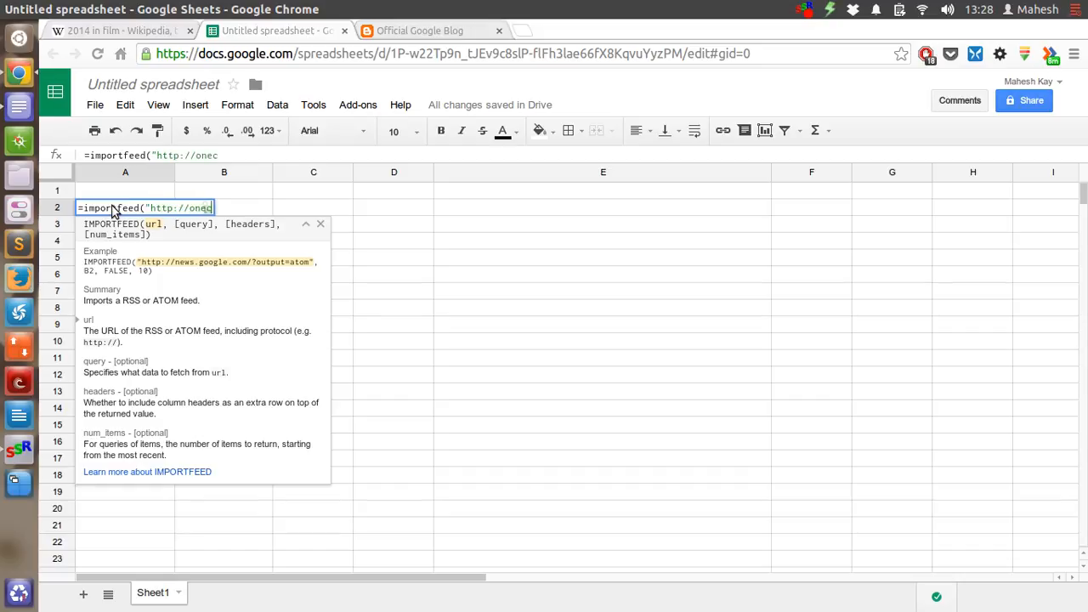
{"action": "type", "text": "re.net\""}
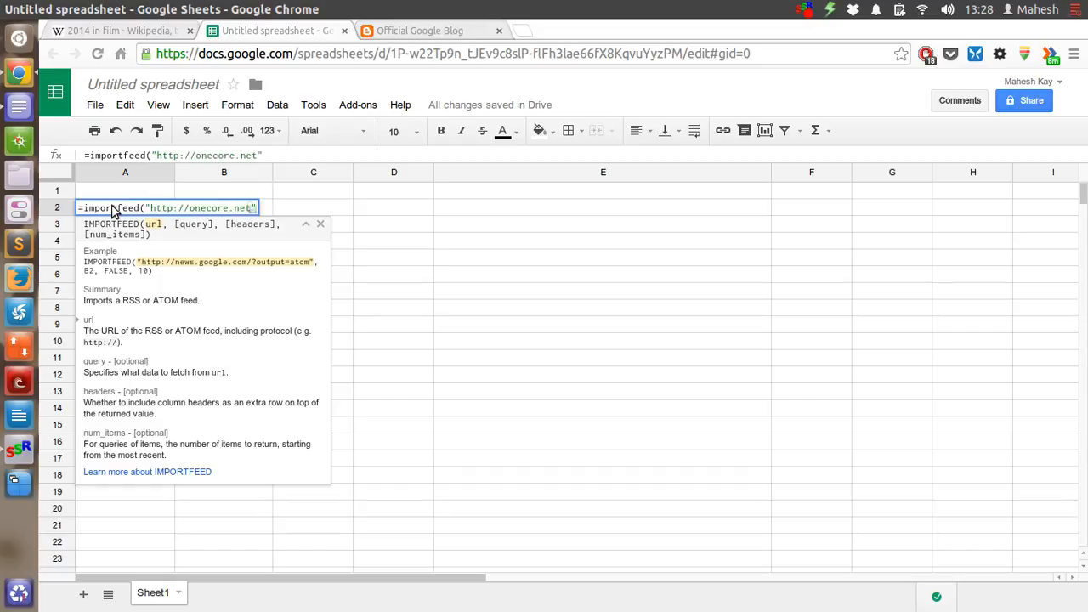
{"action": "type", "text": ","}
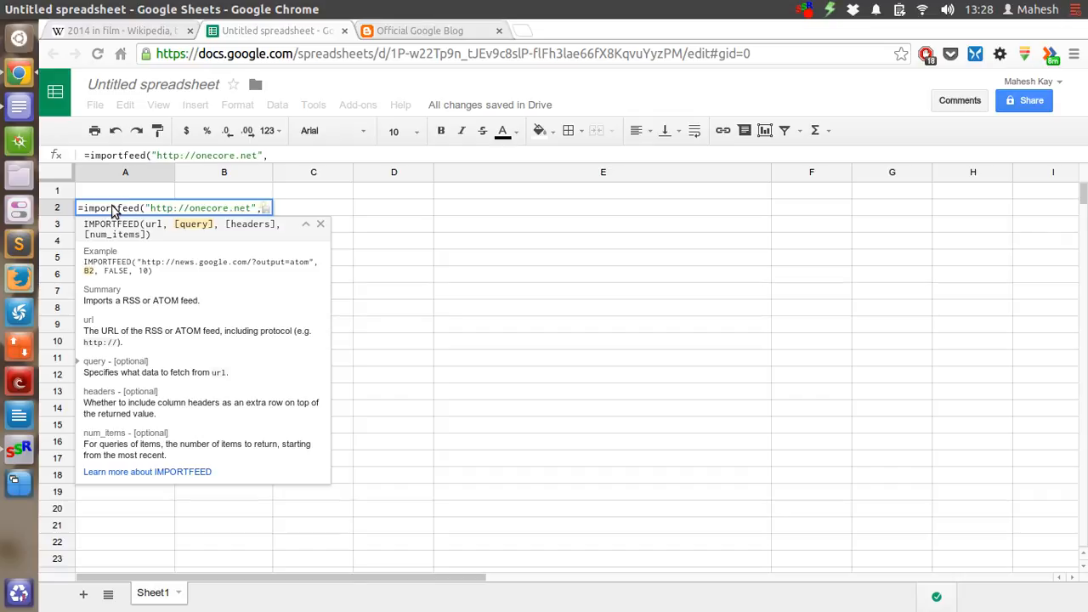
- Add the items query, FALSE and 5, and re-enter the formula, showing #N/A
{"action": "type", "text": "\"i"}
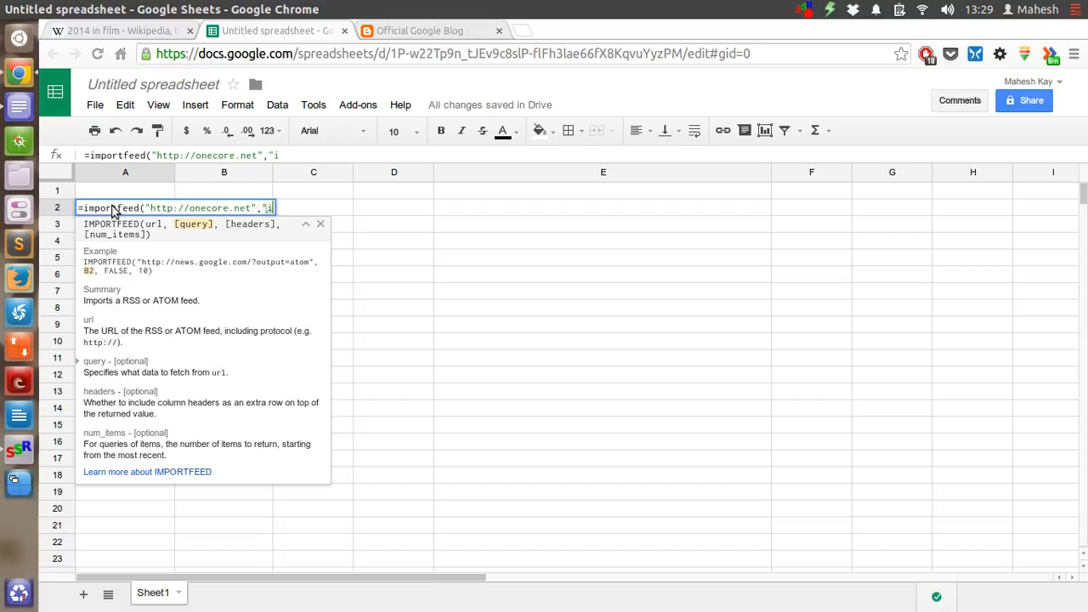
{"action": "type", "text": "tem"}
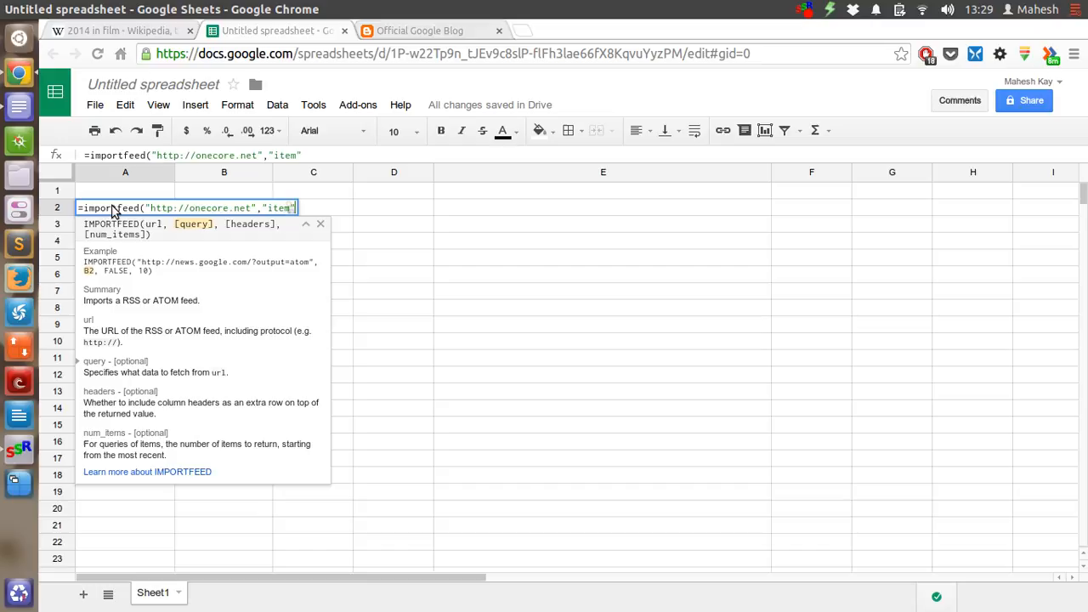
{"action": "type", "text": ","}
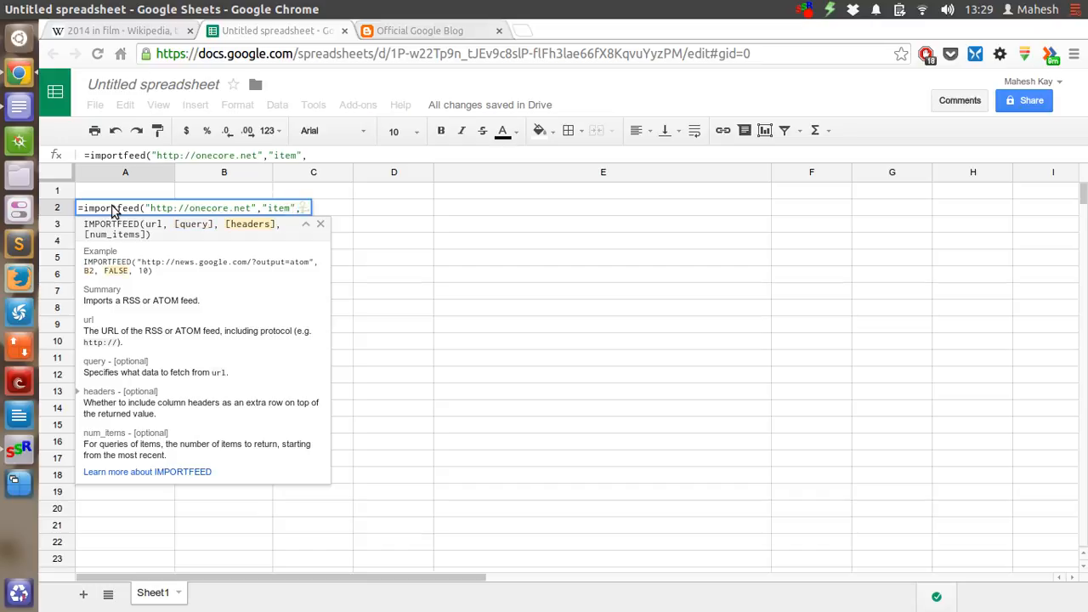
{"action": "type", "text": "FALSE,"}
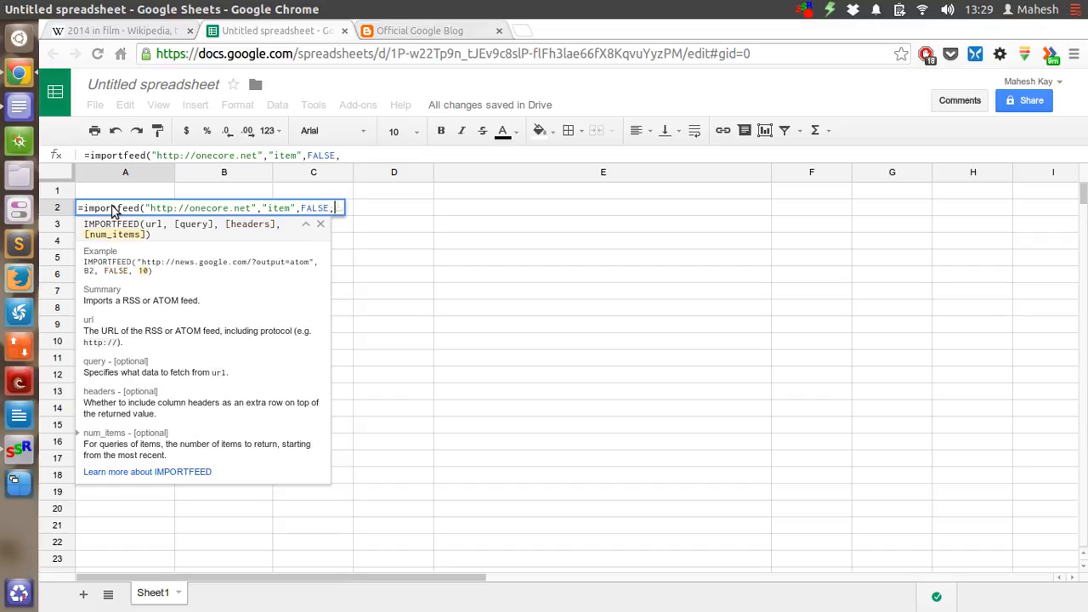
{"action": "type", "text": "5"}
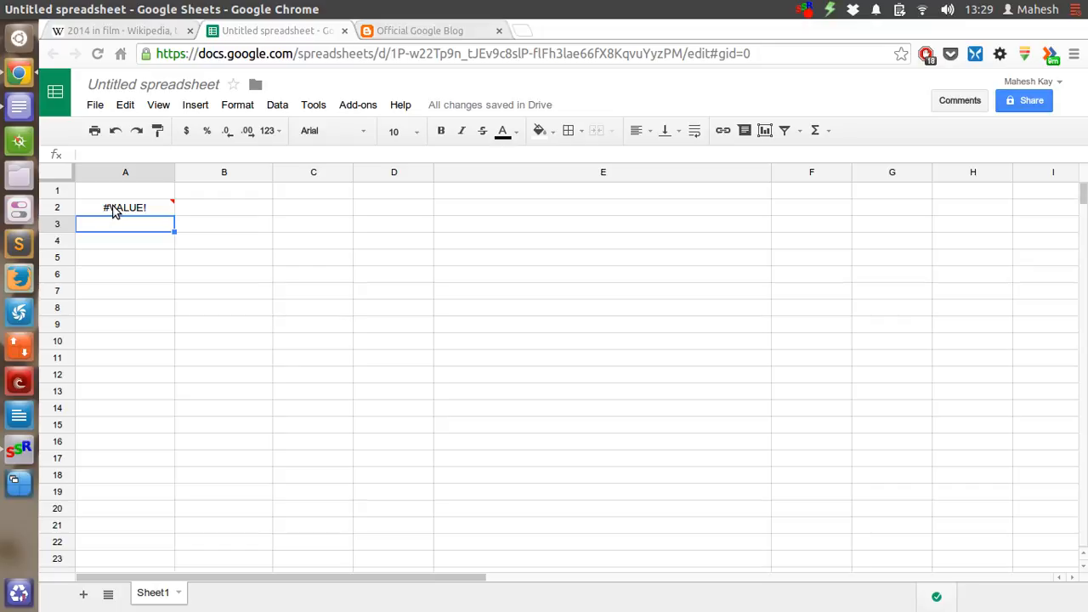
{"action": "left_click", "coordinate": [125, 208]}
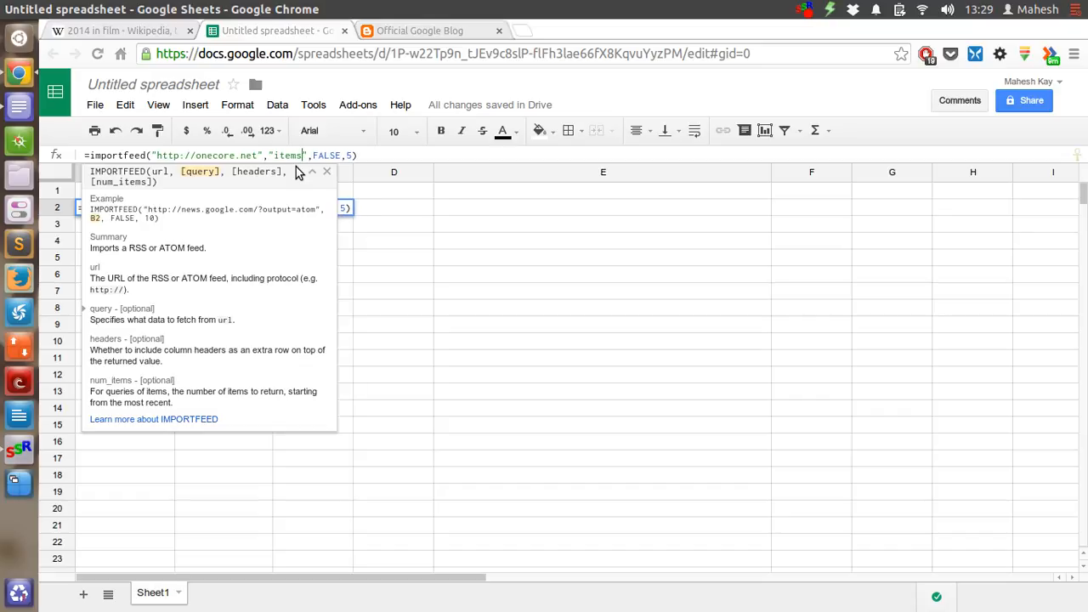
{"action": "key", "text": "Enter"}
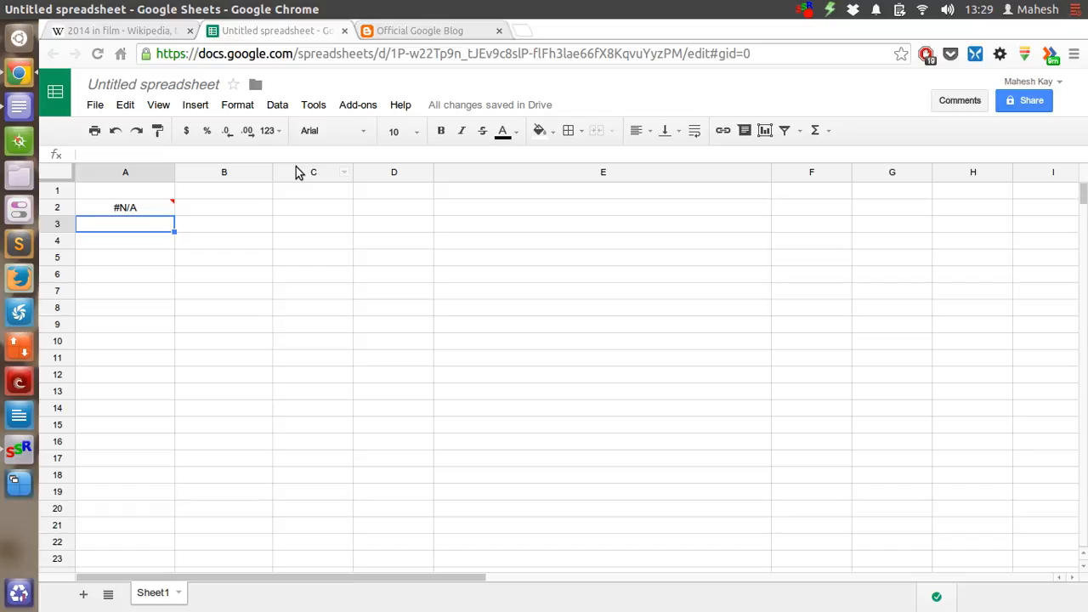
{"action": "left_click", "coordinate": [125, 206]}
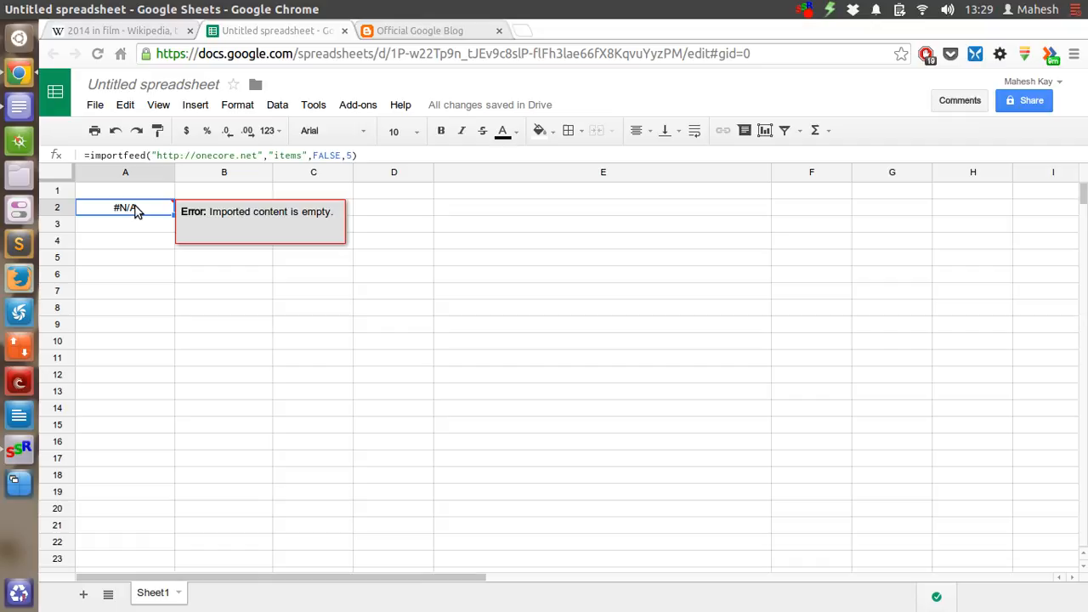
{"action": "double_click", "coordinate": [125, 207]}
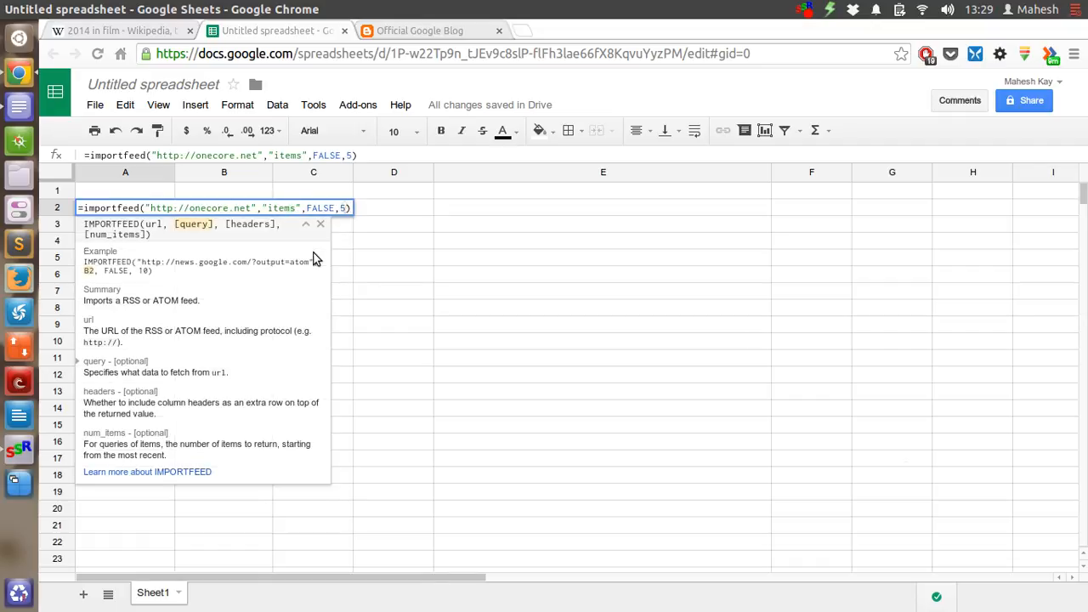
{"action": "key", "text": "BackSpace"}
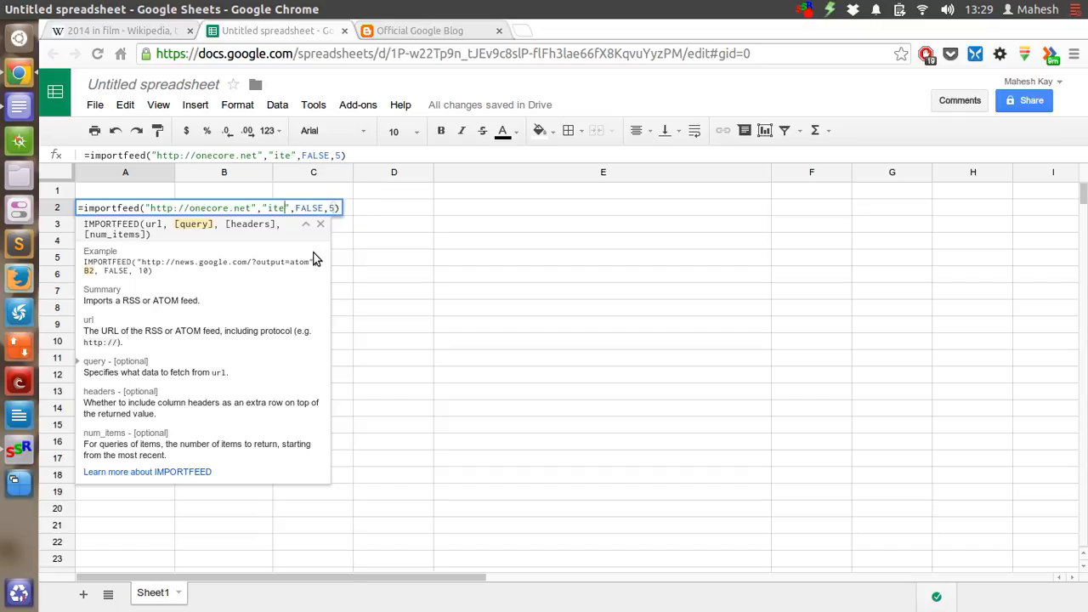
{"action": "key", "text": "BackSpace"}
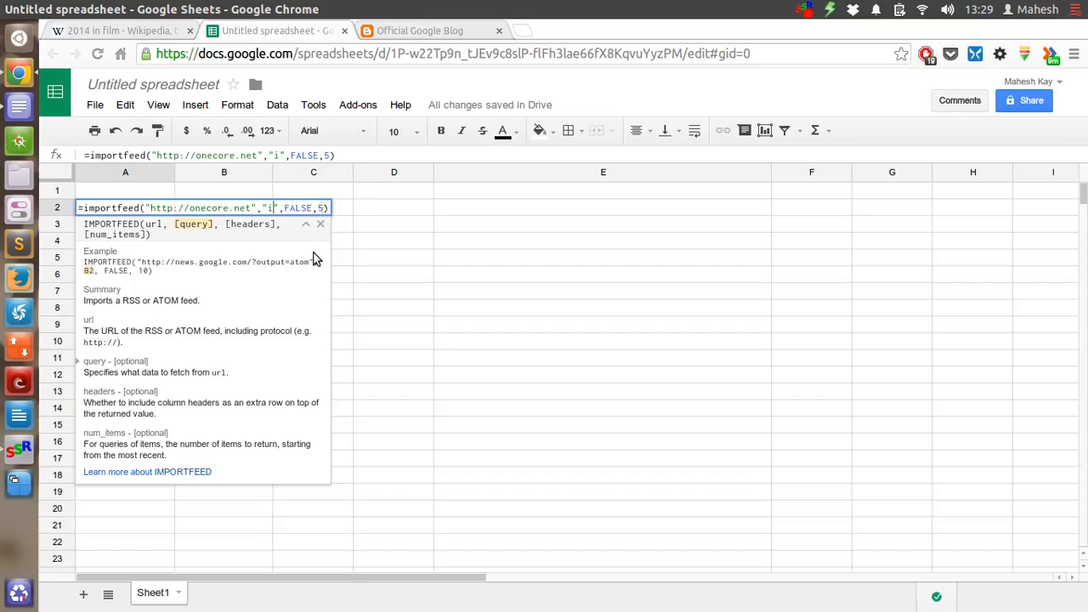
{"action": "key", "text": "BackSpace"}
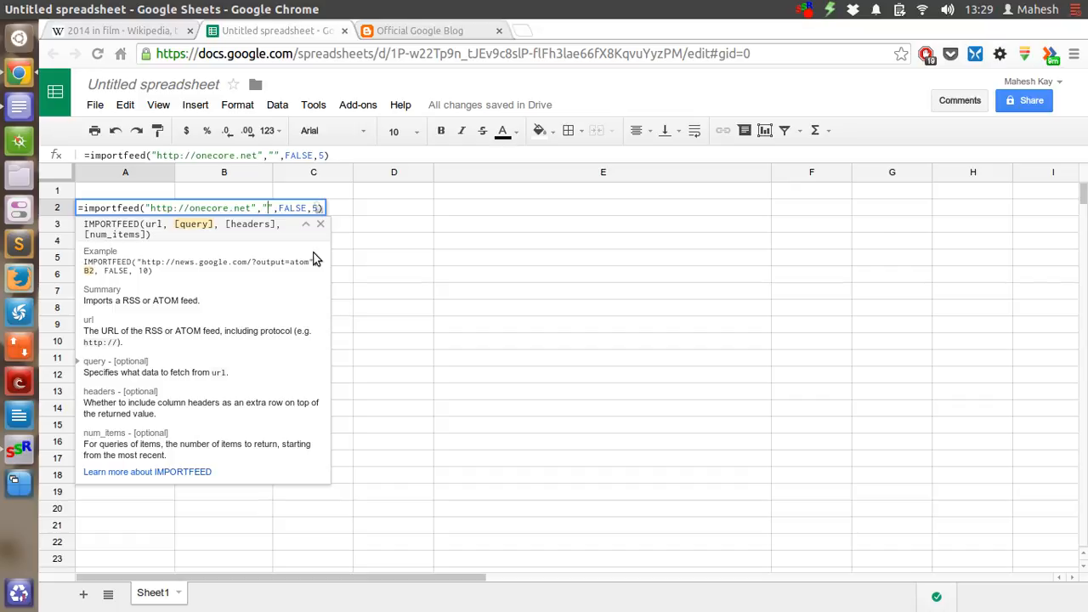
{"action": "type", "text": "feed"}
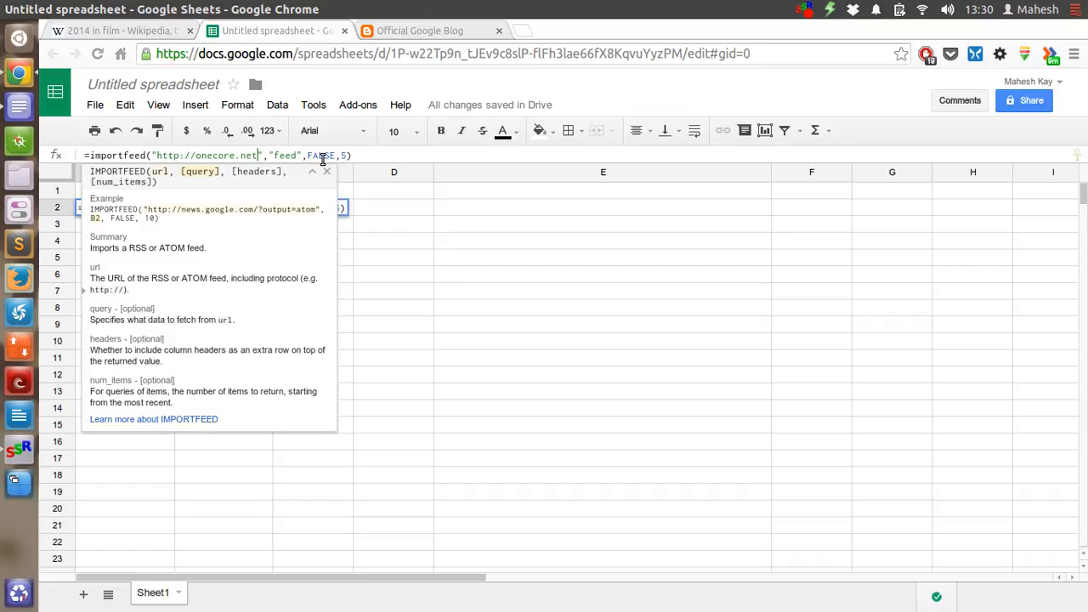
{"action": "type", "text": "/feed"}
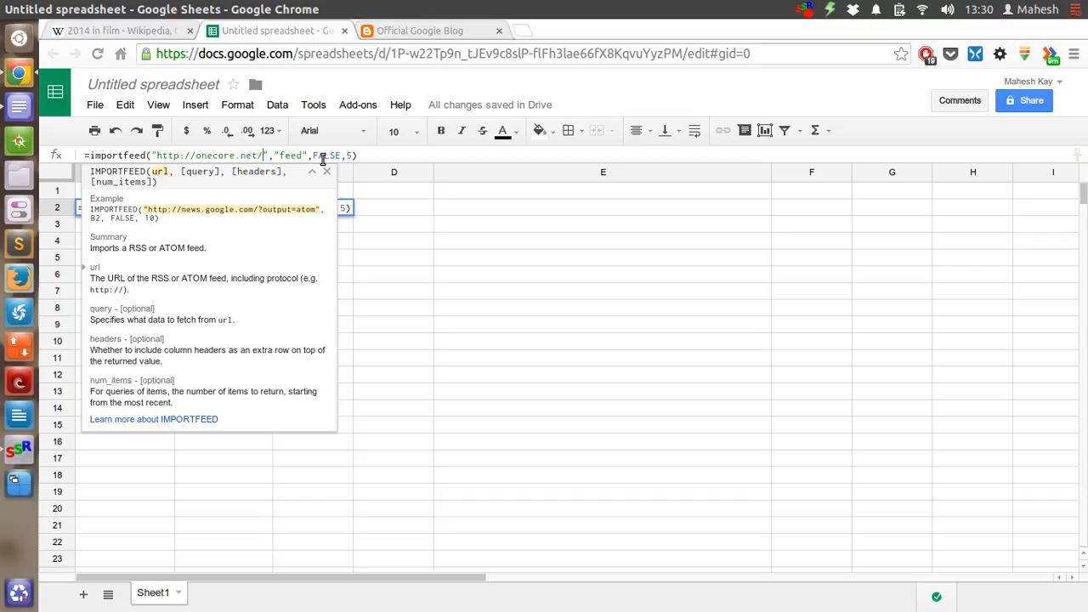
{"action": "type", "text": "rss"}
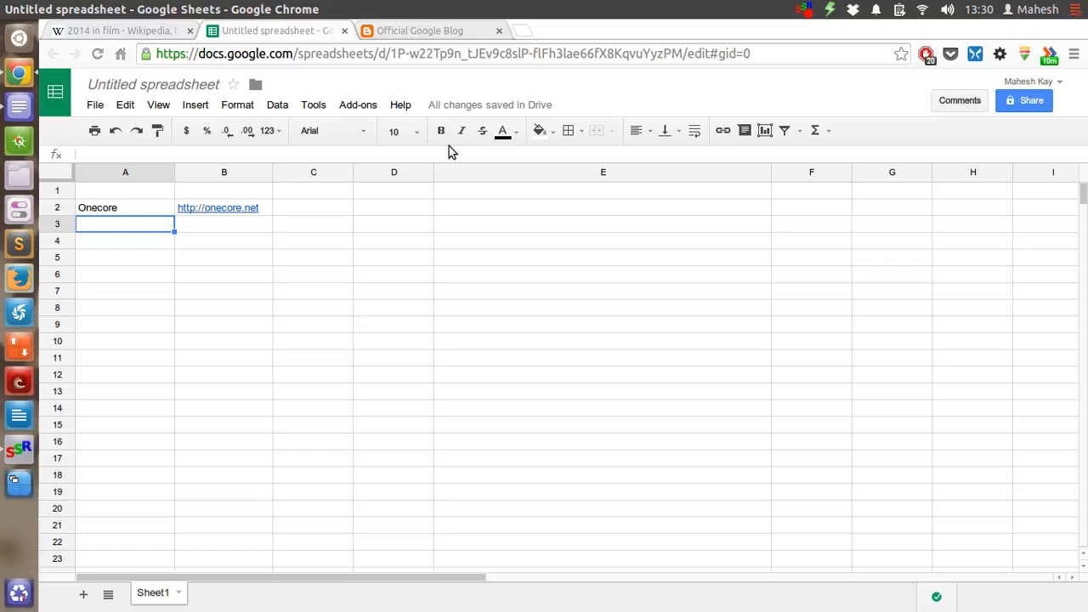
- Select A2 and delete the Onecore feed formula
{"action": "left_click", "coordinate": [125, 208]}
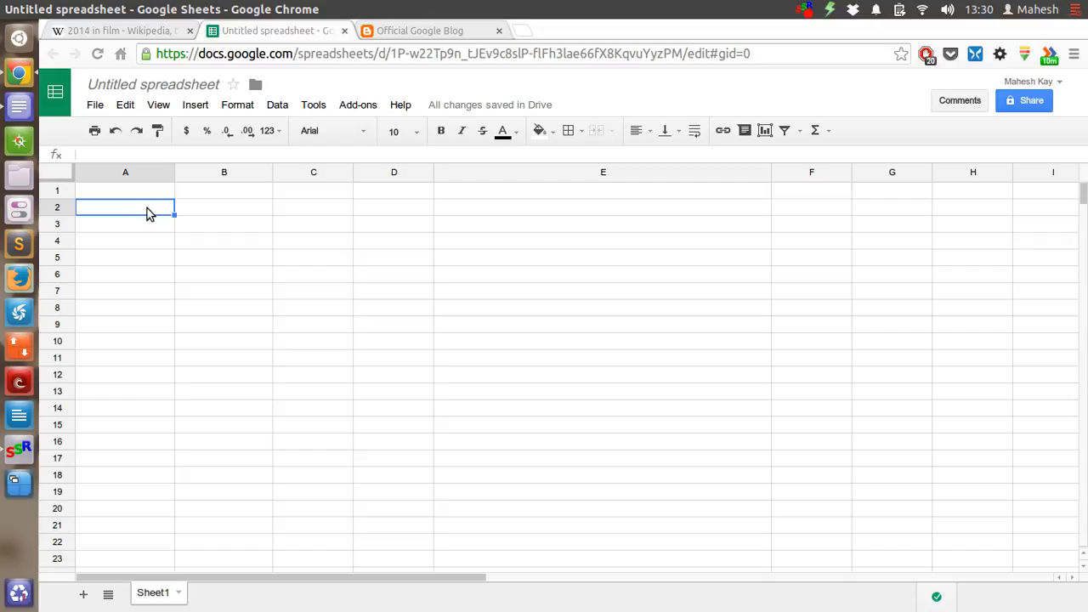
{"action": "type", "text": "="}
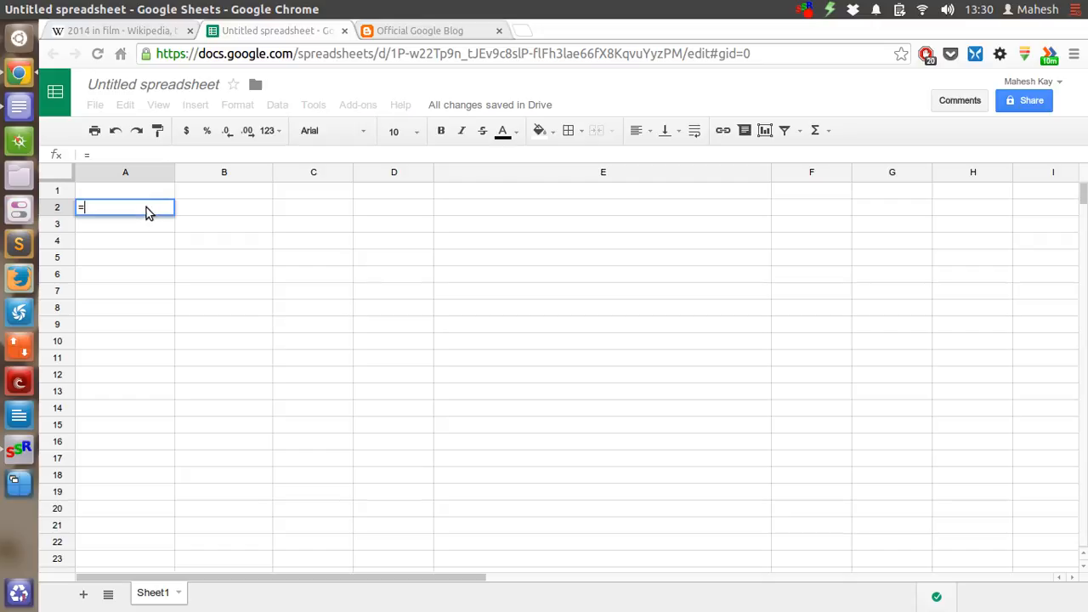
{"action": "type", "text": "import"}
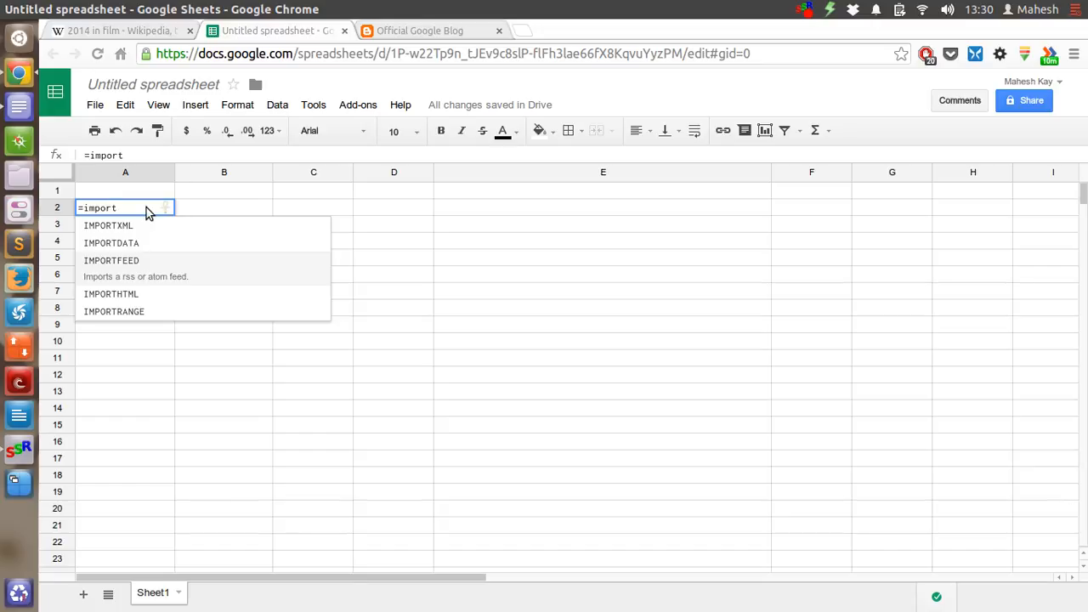
{"action": "left_click", "coordinate": [111, 260]}
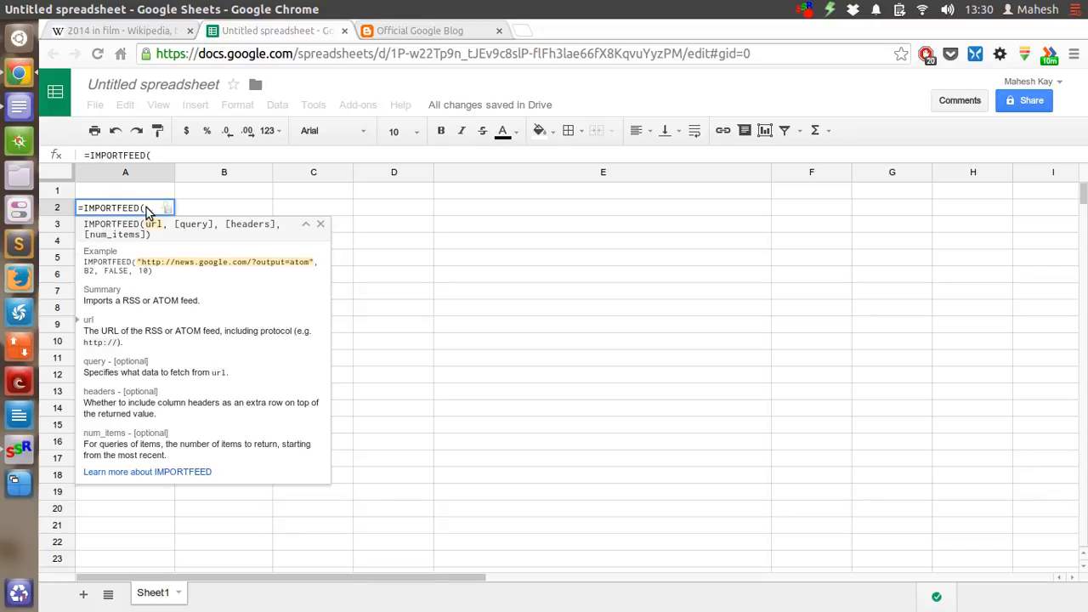
{"action": "type", "text": "\"http"}
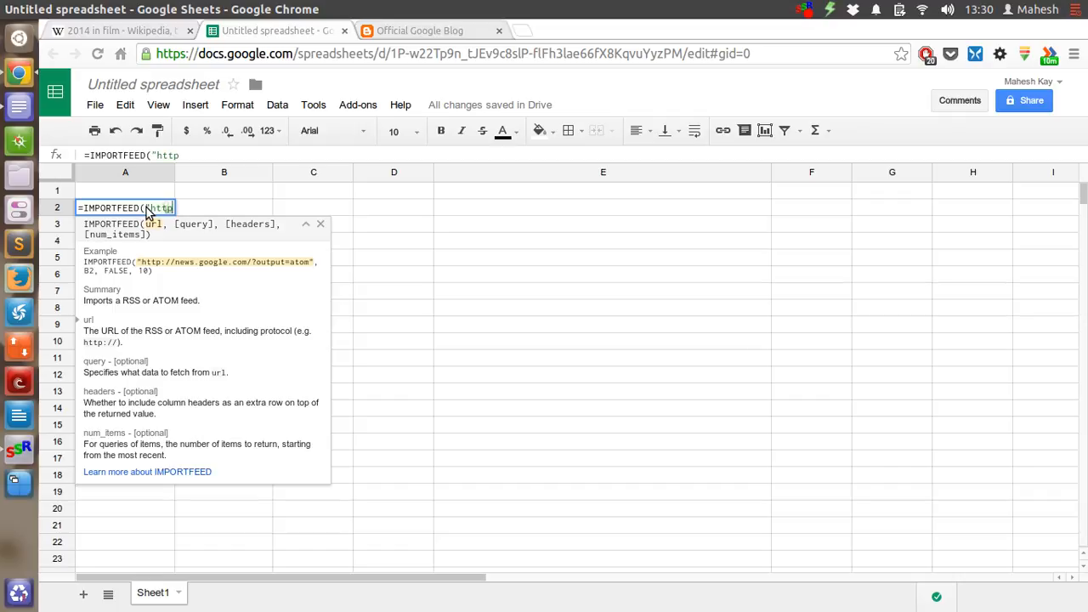
{"action": "type", "text": "://"}
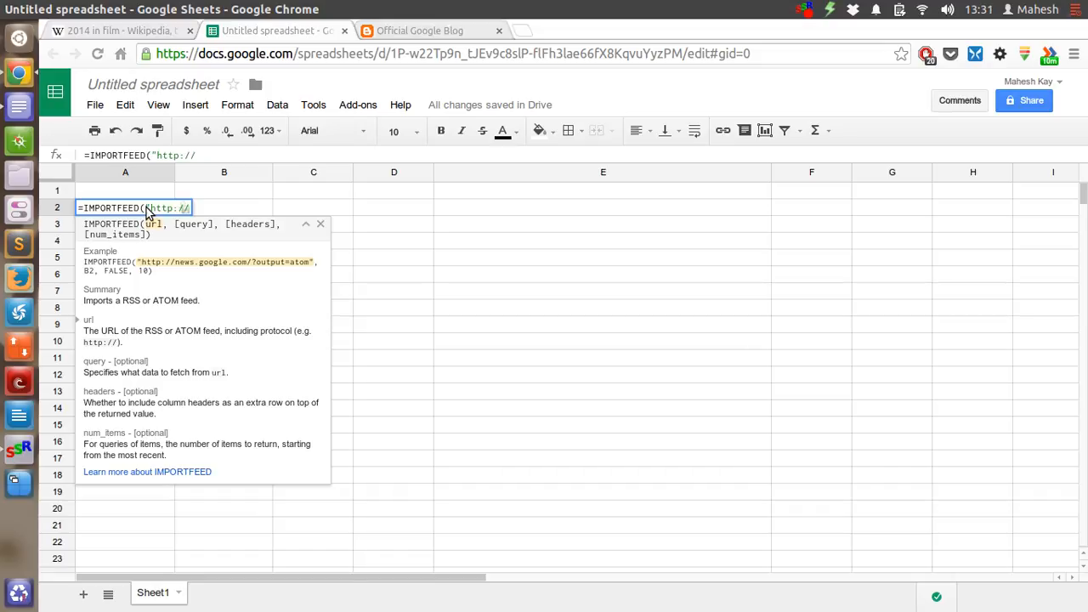
{"action": "type", "text": "googleblog"}
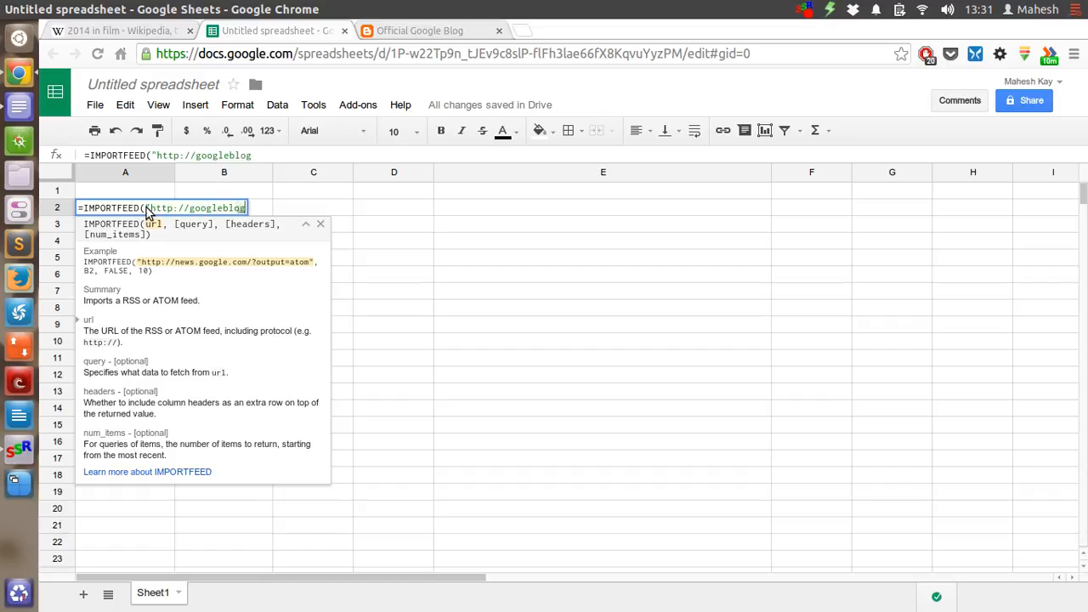
{"action": "type", "text": ".blogspot.com"}
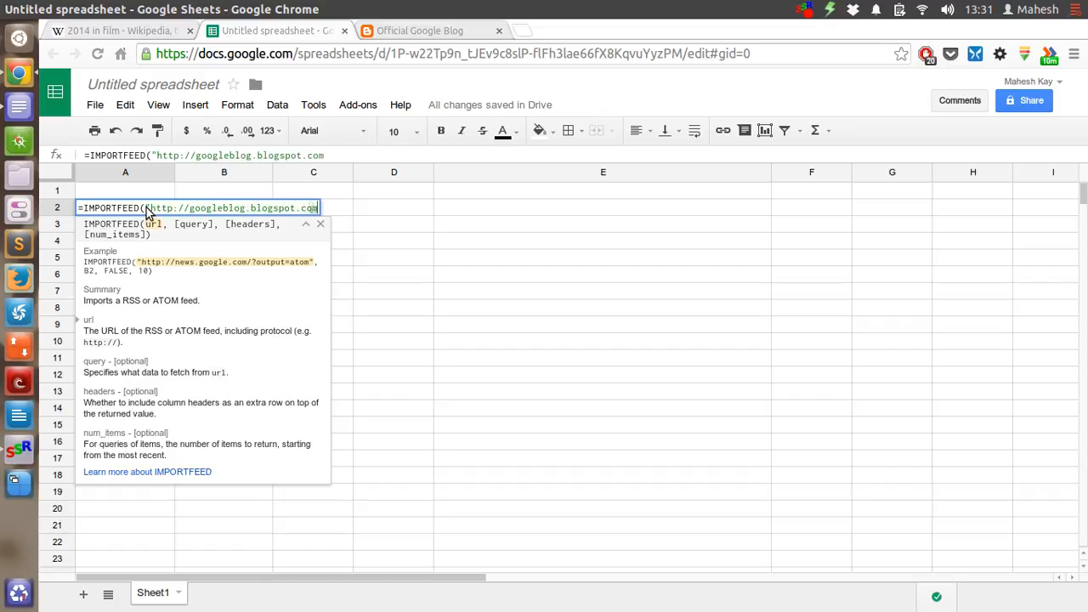
{"action": "type", "text": "\""}
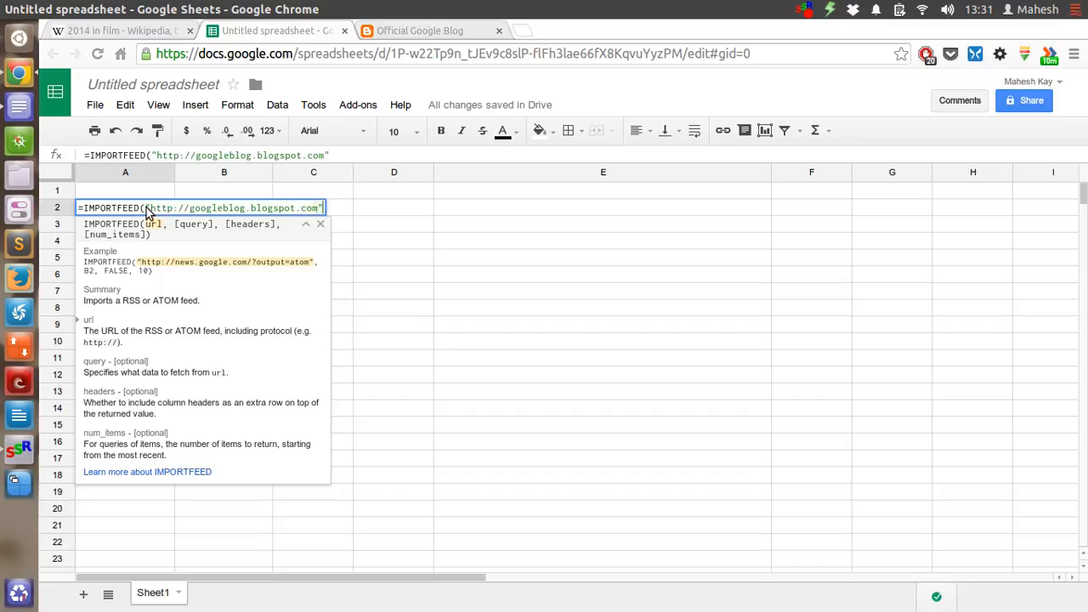
- Add the B3, FALSE and 5 arguments, loading news item titles, authors and links
{"action": "type", "text": ","}
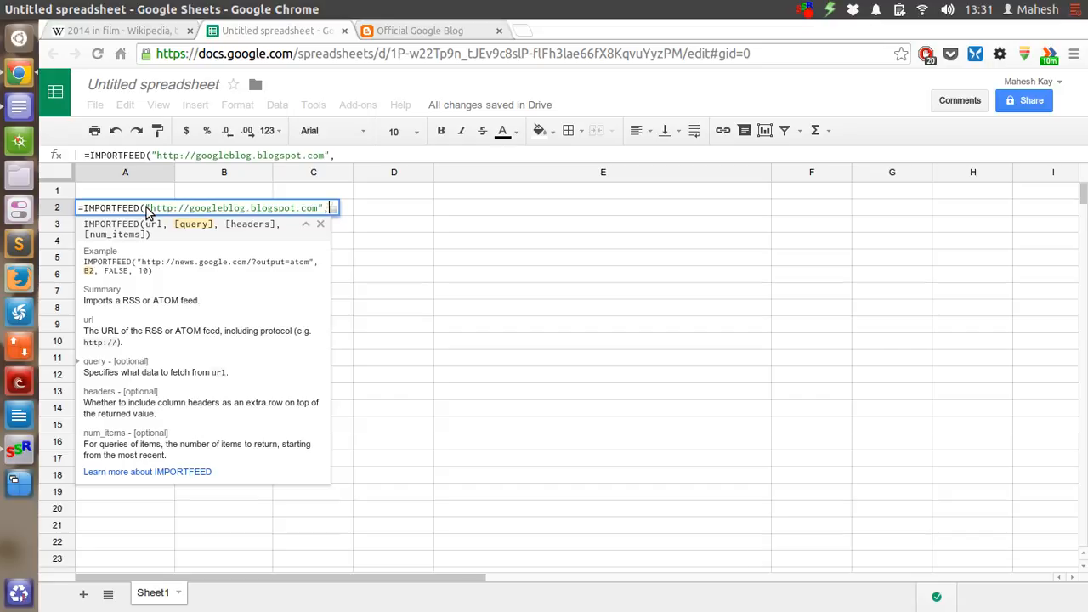
{"action": "type", "text": "b3"}
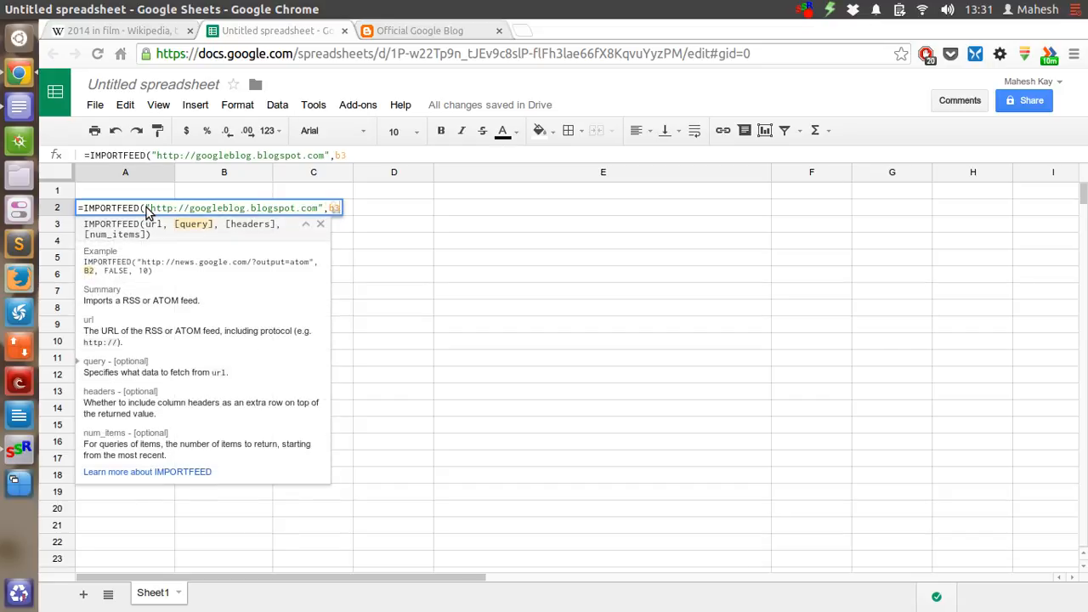
{"action": "type", "text": ","}
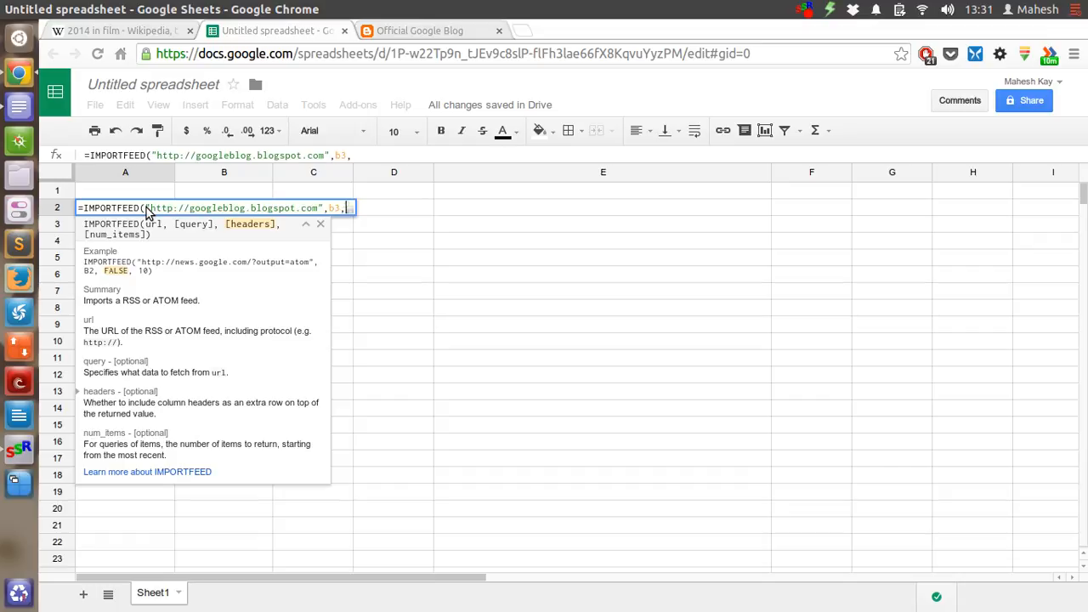
{"action": "type", "text": "FALA"}
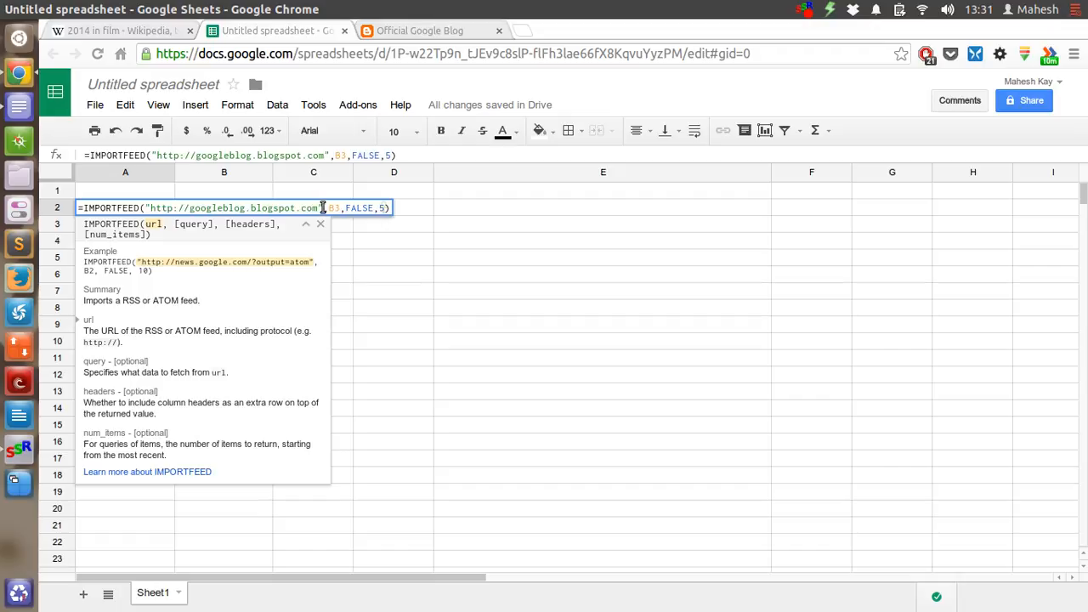
{"action": "mouse_move", "coordinate": [211, 256]}
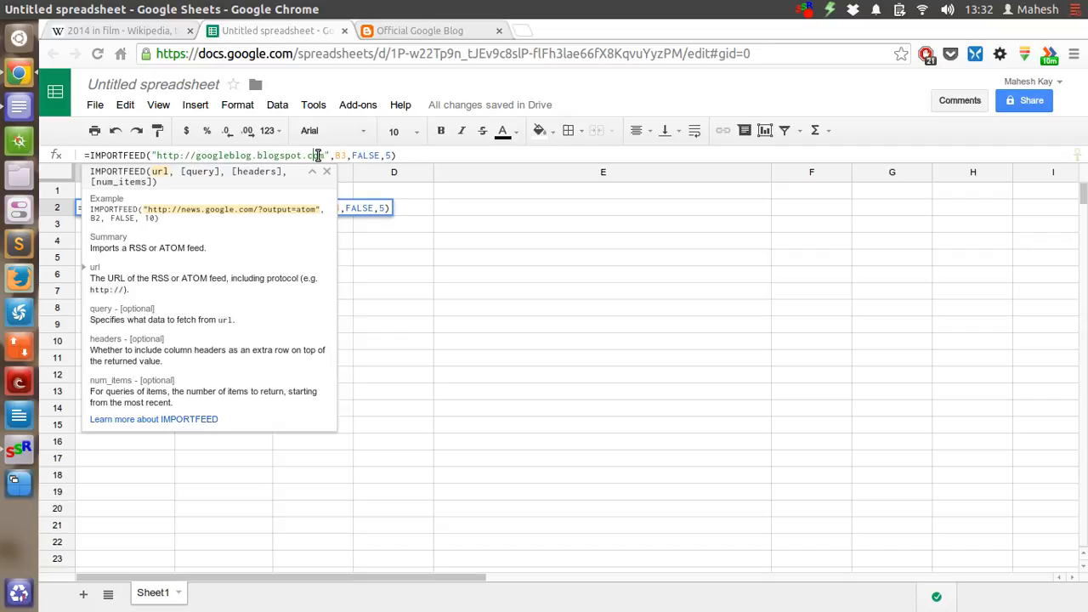
{"action": "double_click", "coordinate": [238, 155]}
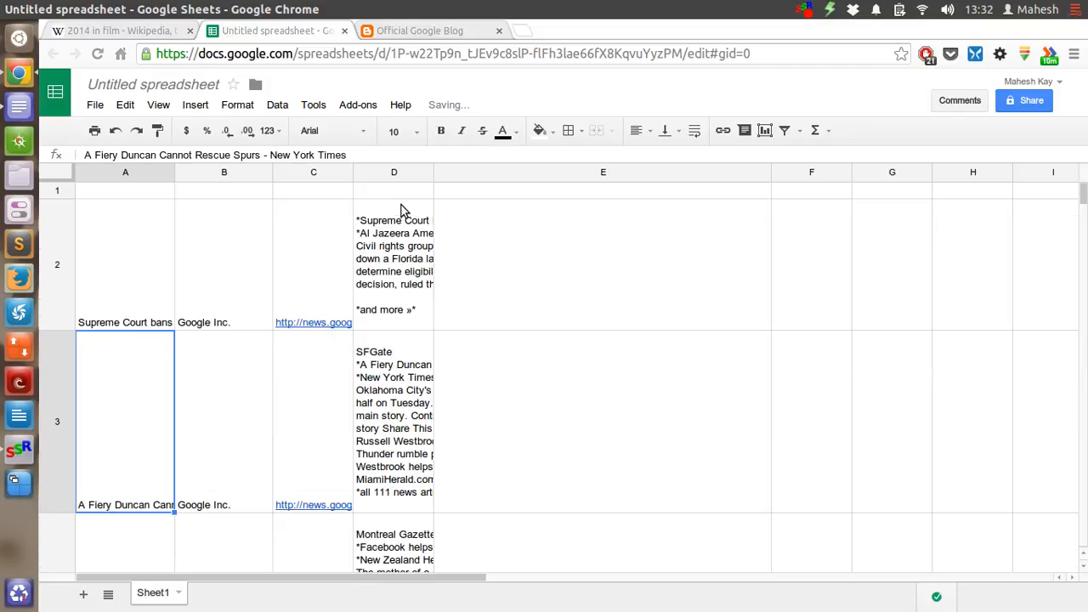
{"action": "mouse_move", "coordinate": [351, 268]}
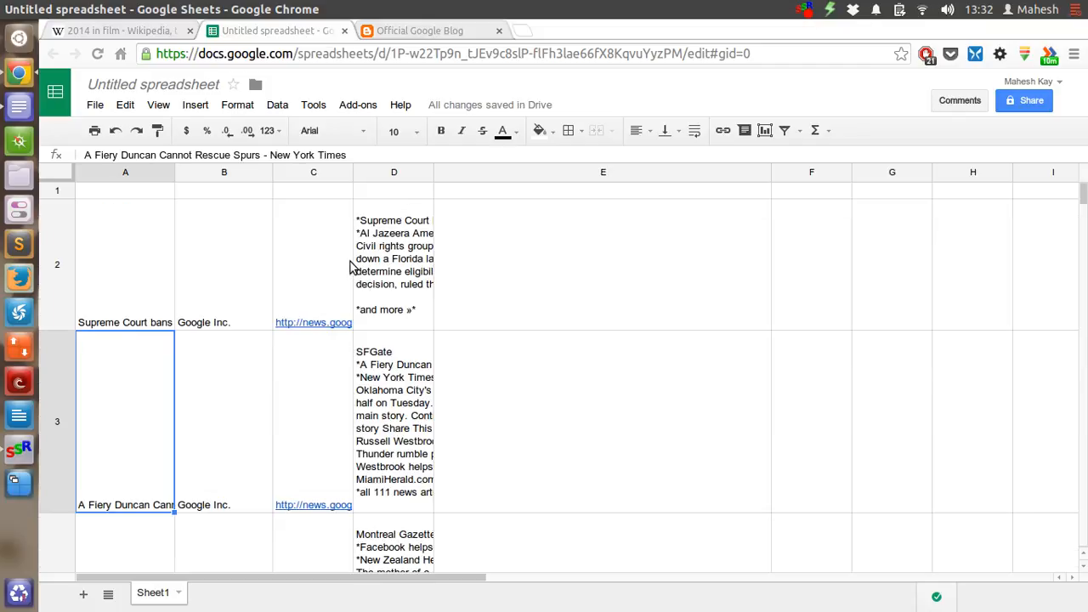
- Review the imported Google News rows and the IMPORTFEED formula in A2
{"action": "scroll", "scroll_direction": "down", "scroll_amount": 3}
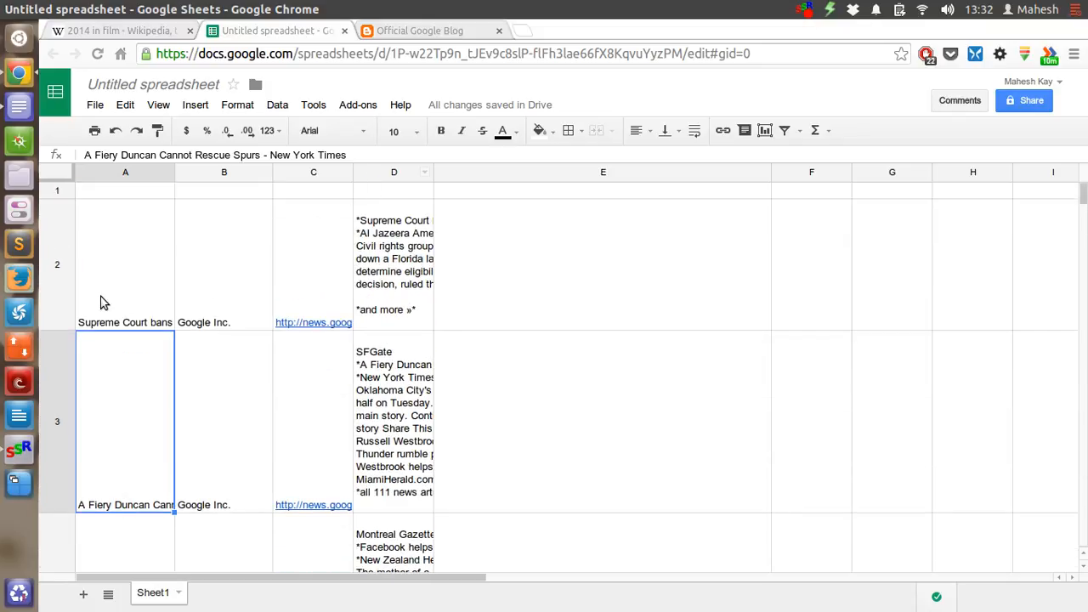
{"action": "left_click", "coordinate": [125, 264]}
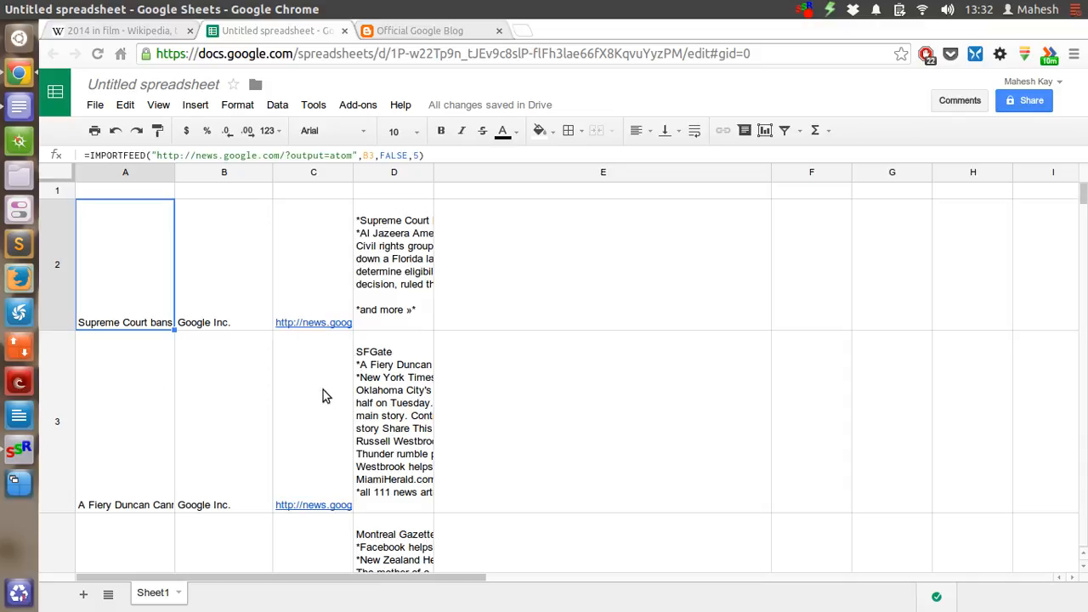
{"action": "scroll", "scroll_direction": "down", "scroll_amount": 3}
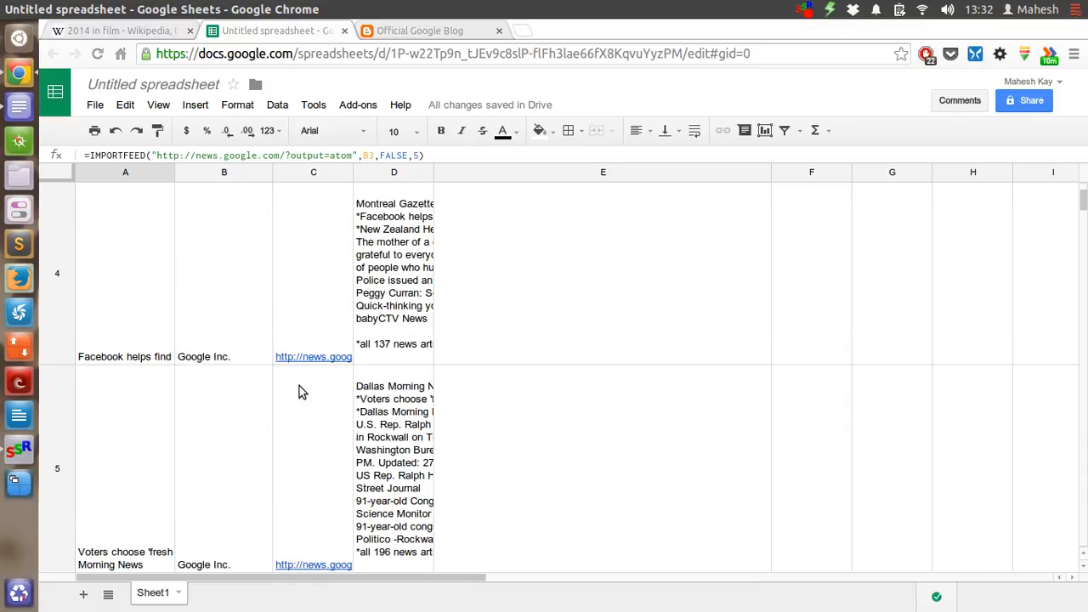
{"action": "mouse_move", "coordinate": [409, 393]}
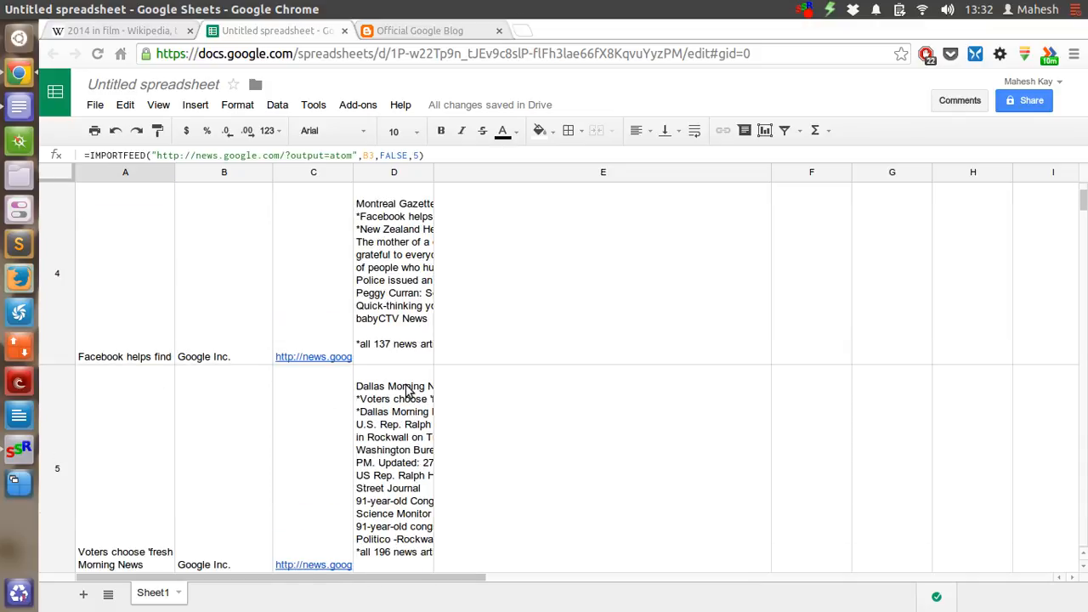
{"action": "scroll", "scroll_direction": "down", "scroll_amount": 3}
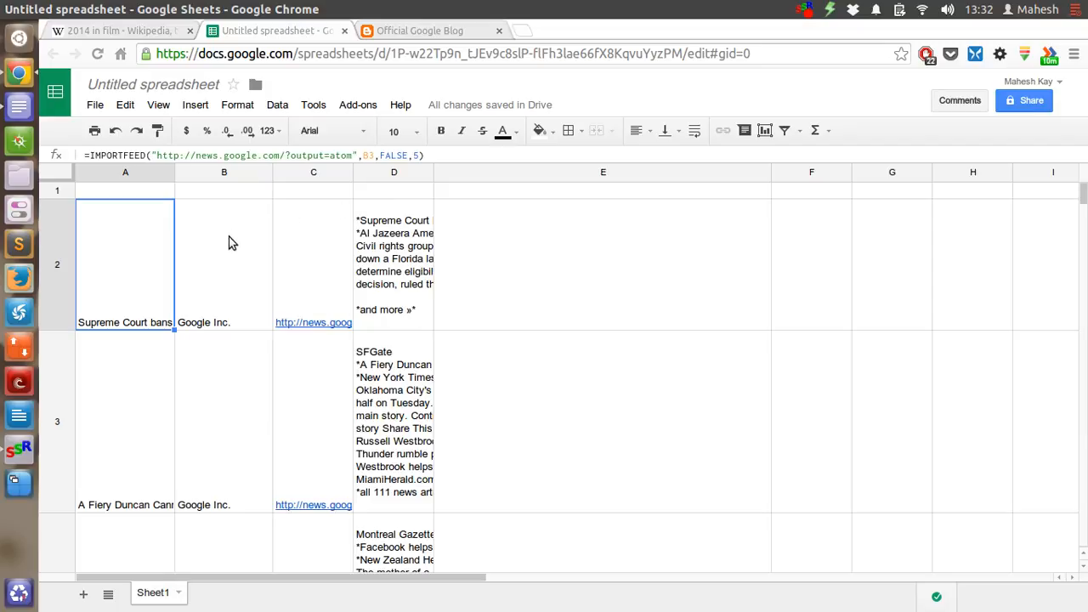
{"action": "mouse_move", "coordinate": [190, 460]}
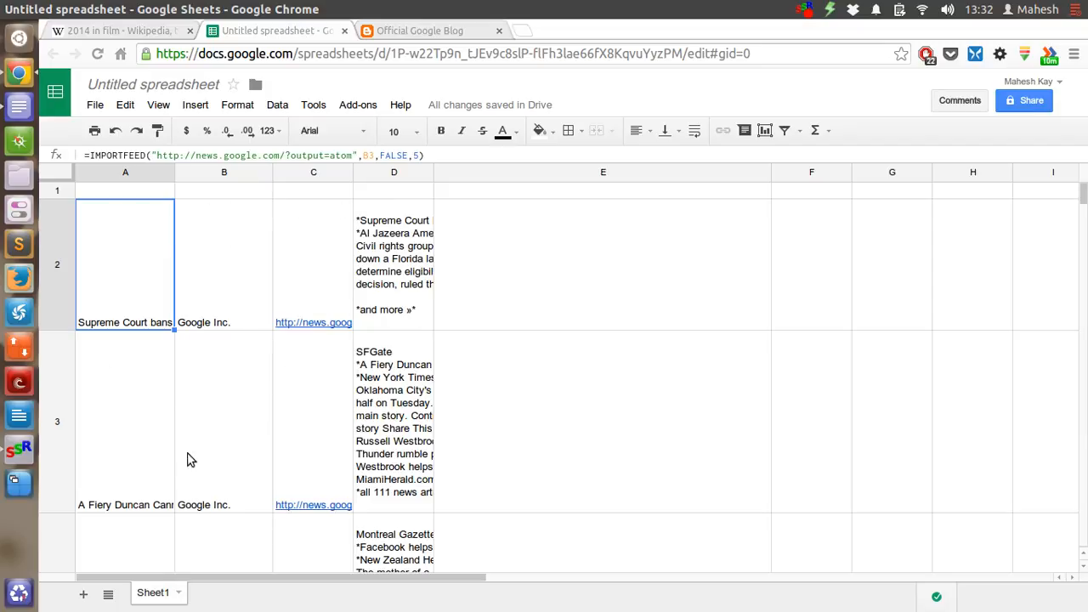
{"action": "mouse_move", "coordinate": [228, 444]}
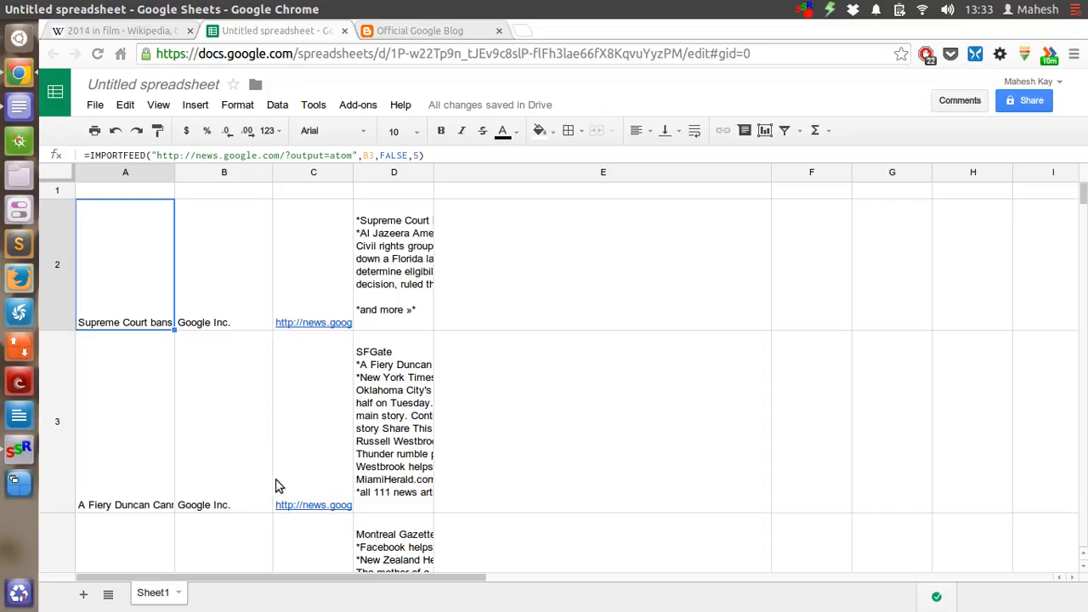
{"action": "mouse_move", "coordinate": [262, 251]}
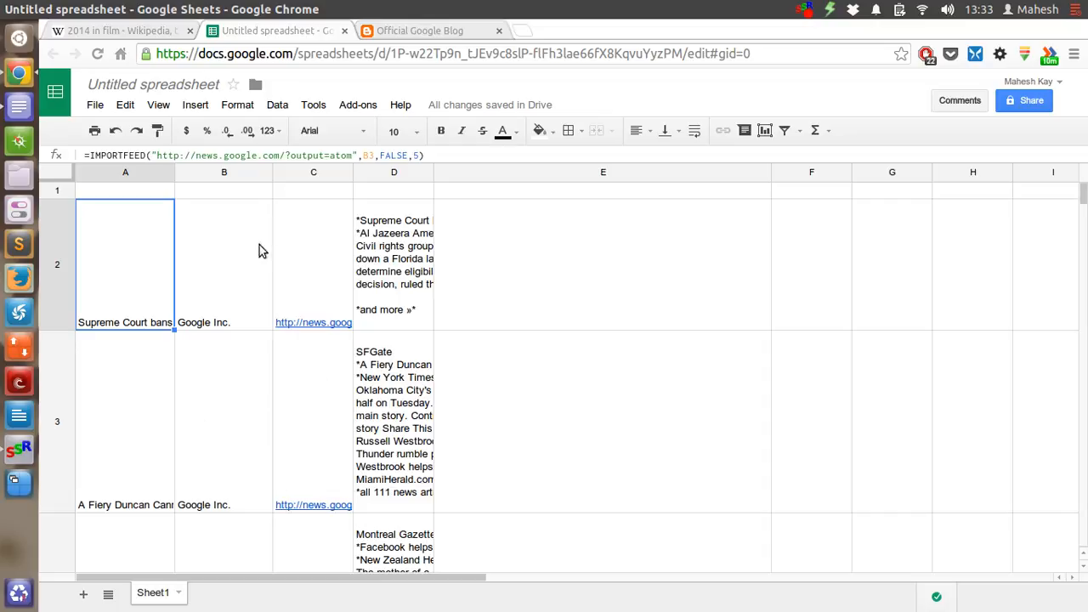
{"action": "mouse_move", "coordinate": [249, 389]}
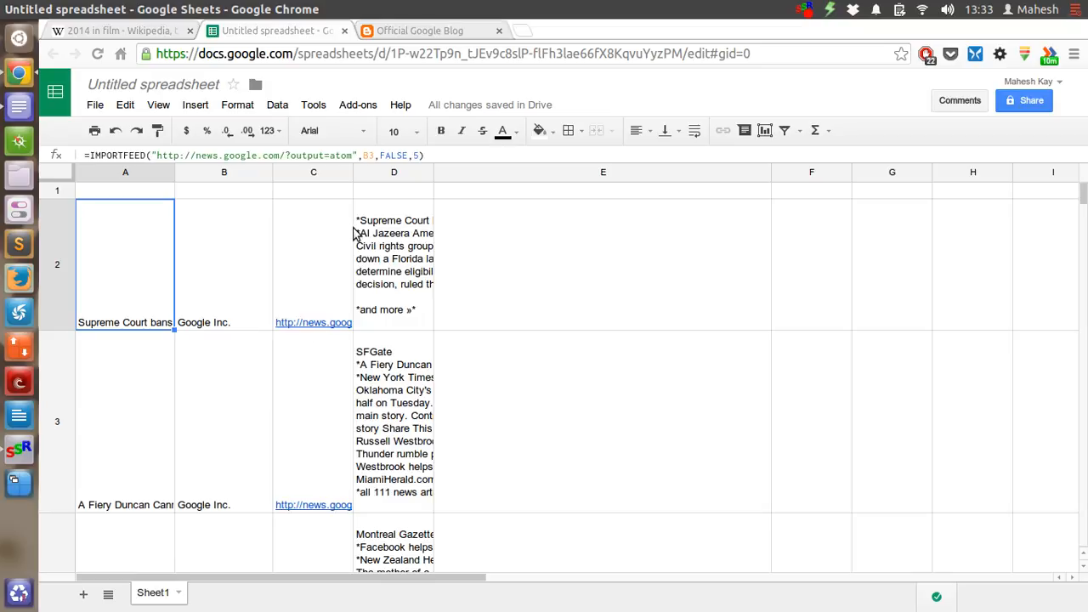
{"action": "mouse_move", "coordinate": [352, 214]}
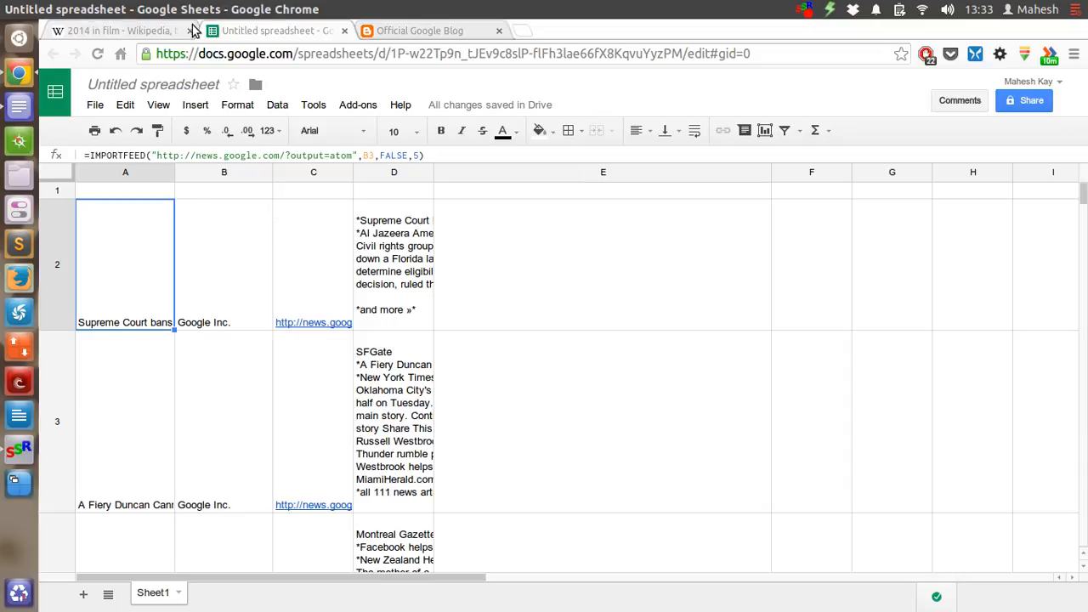
- Close the '2014 in film' Wikipedia tab and return to the spreadsheet tab
{"action": "left_click", "coordinate": [119, 30]}
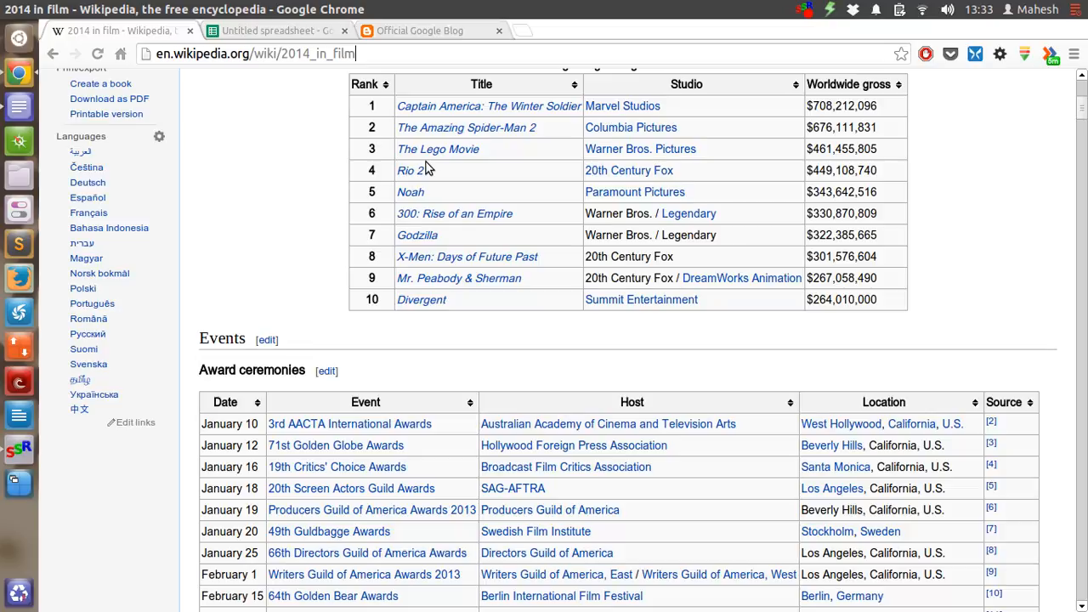
{"action": "left_click", "coordinate": [272, 30]}
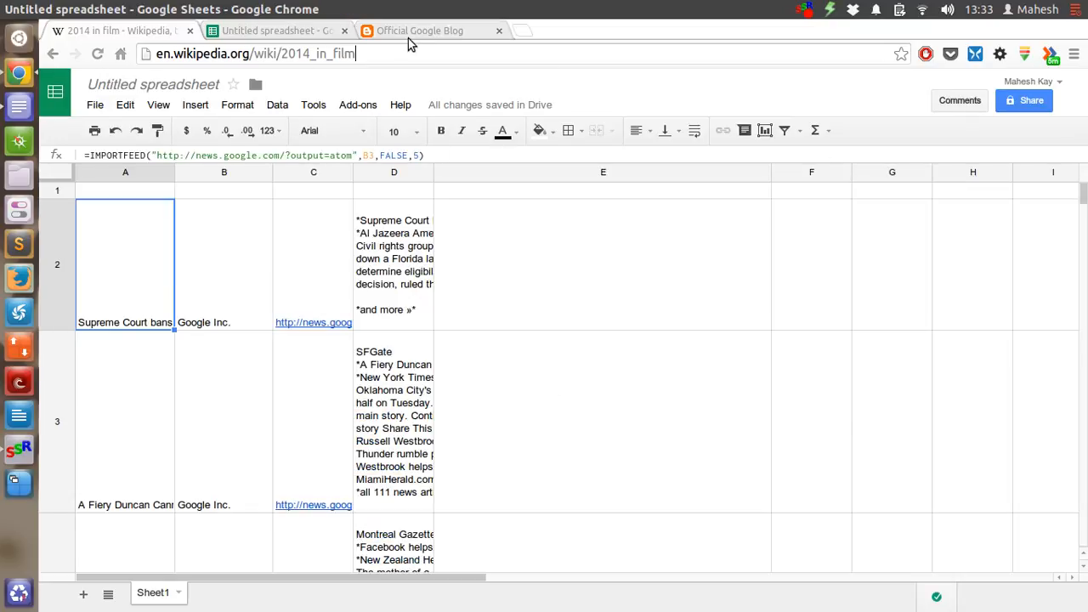
{"action": "left_click", "coordinate": [189, 31]}
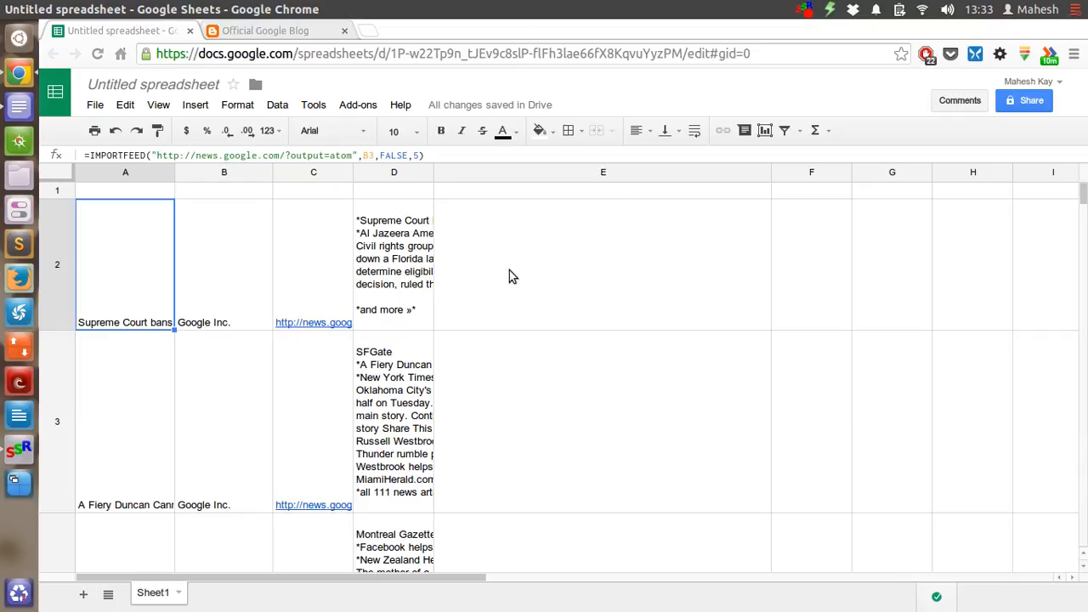
{"action": "mouse_move", "coordinate": [701, 257]}
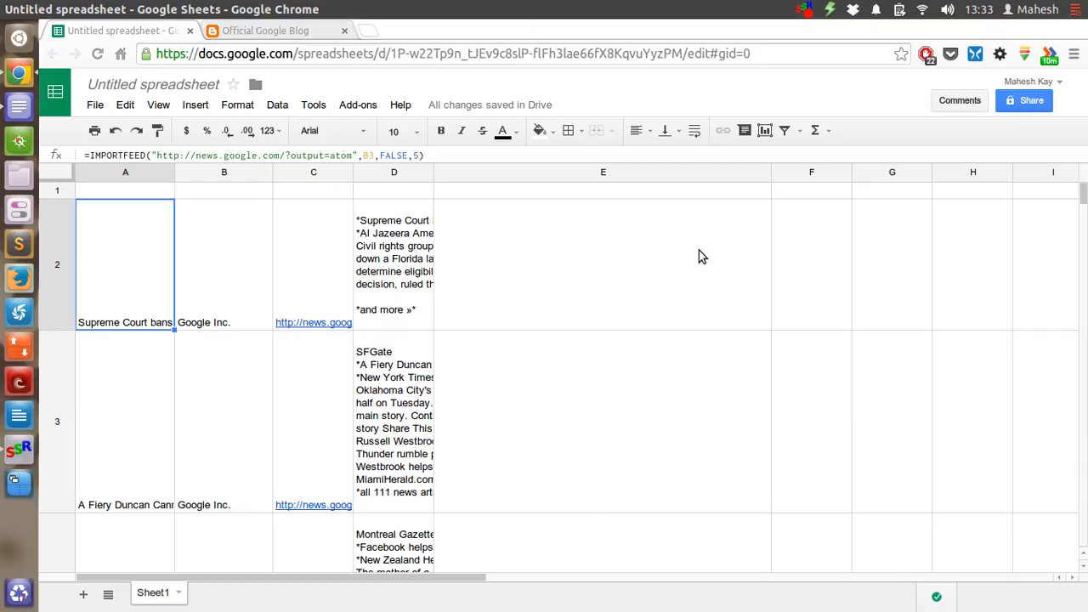